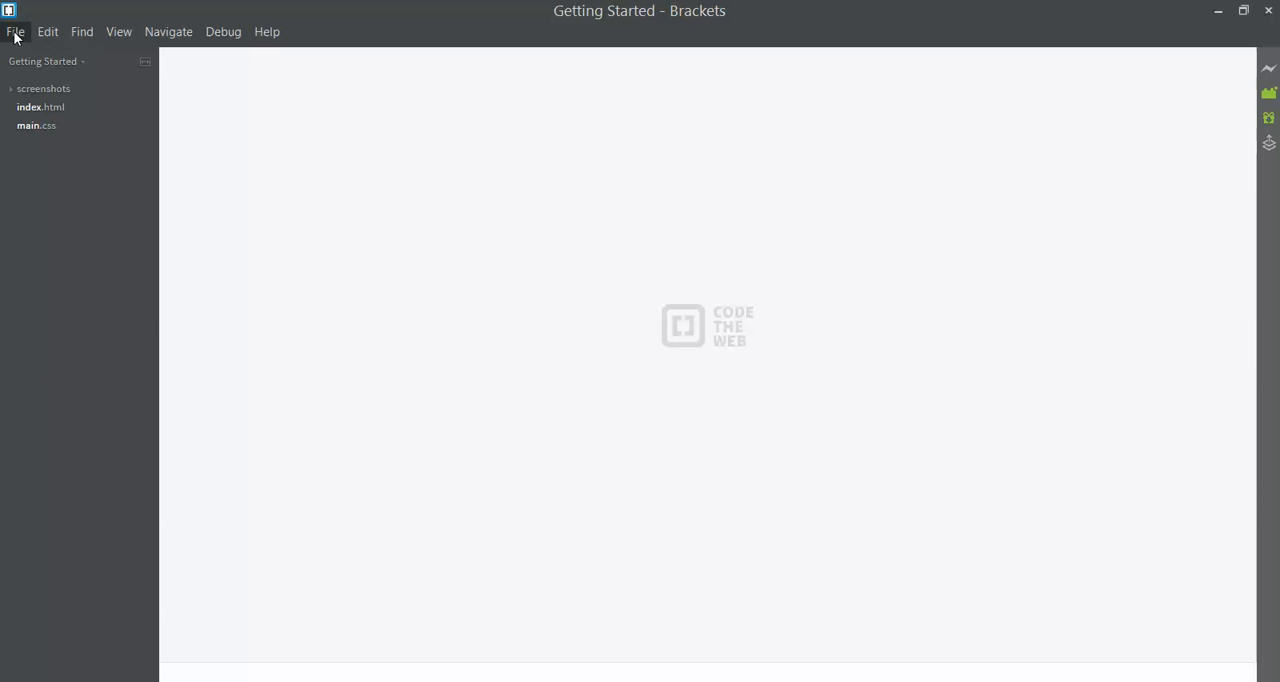
- Create a new blank Untitled-1 document from the File menu
click(16, 32)
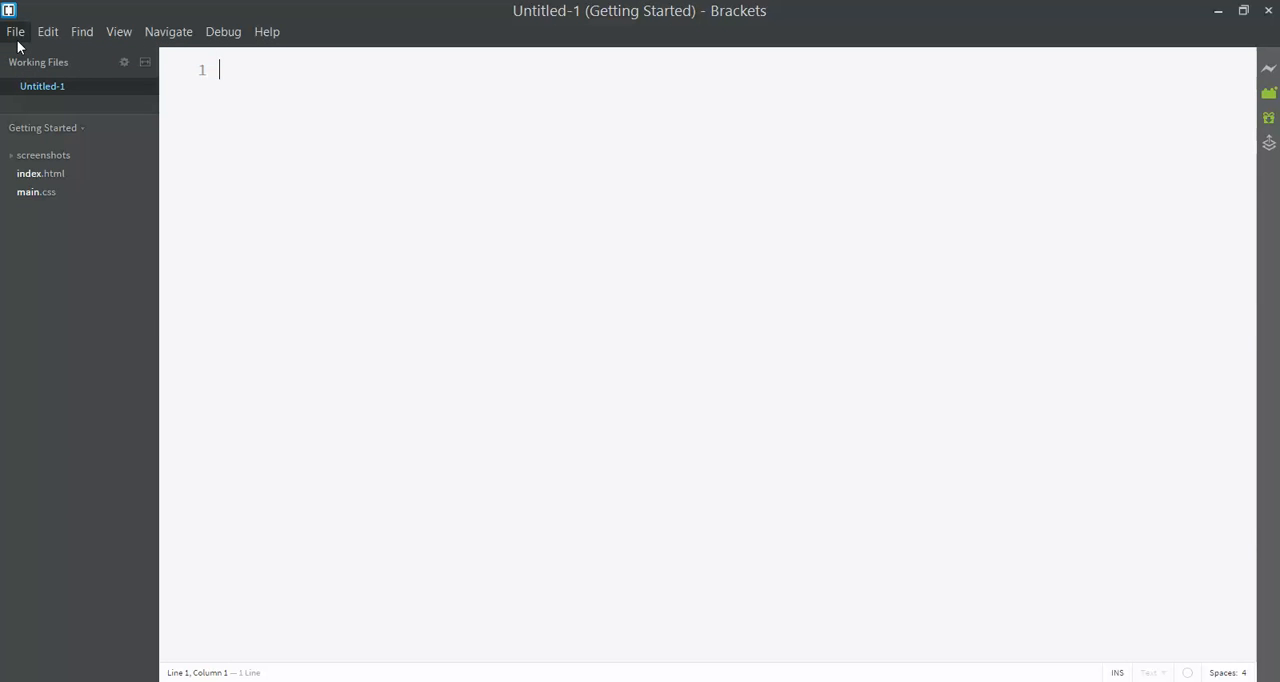
click(16, 32)
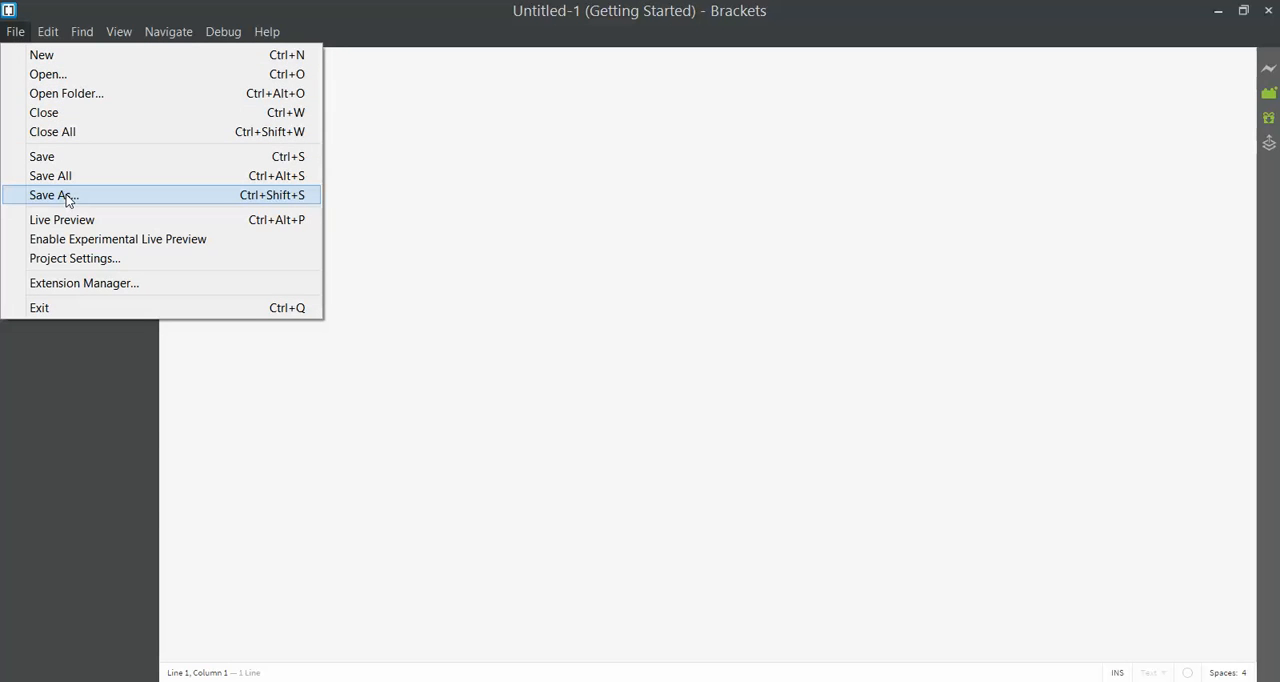
- Save the untitled file as demo.html on the Desktop
click(52, 196)
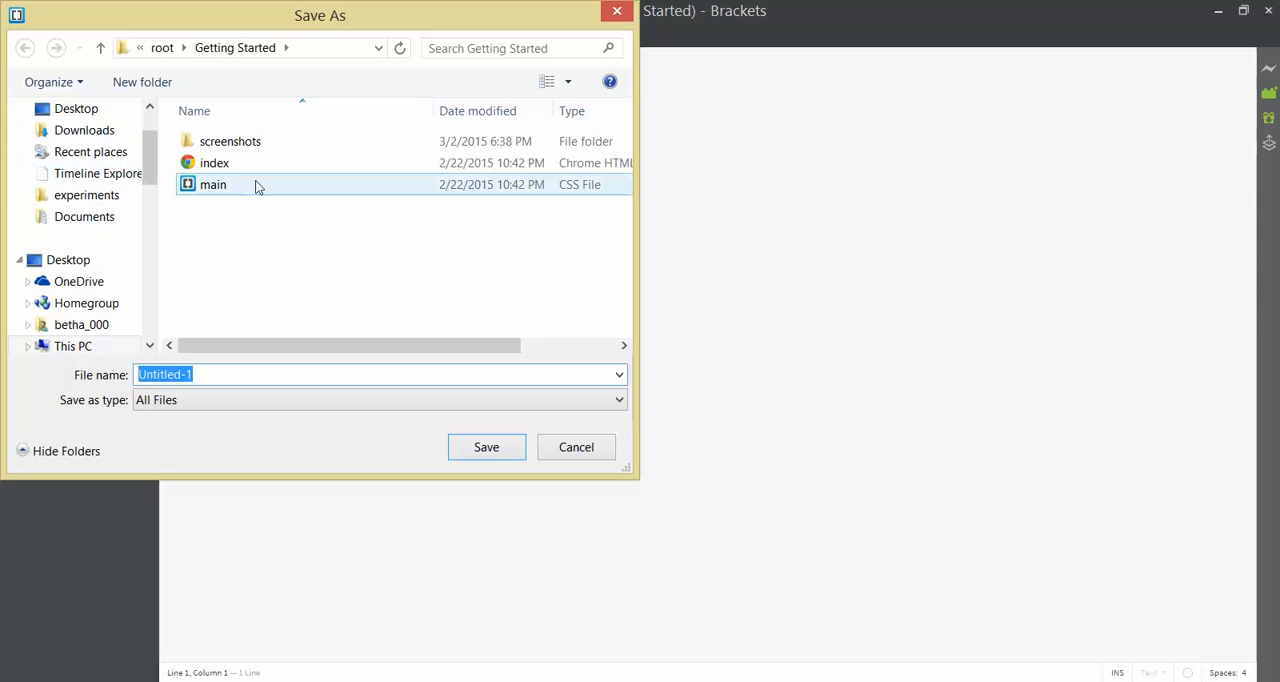
click(76, 108)
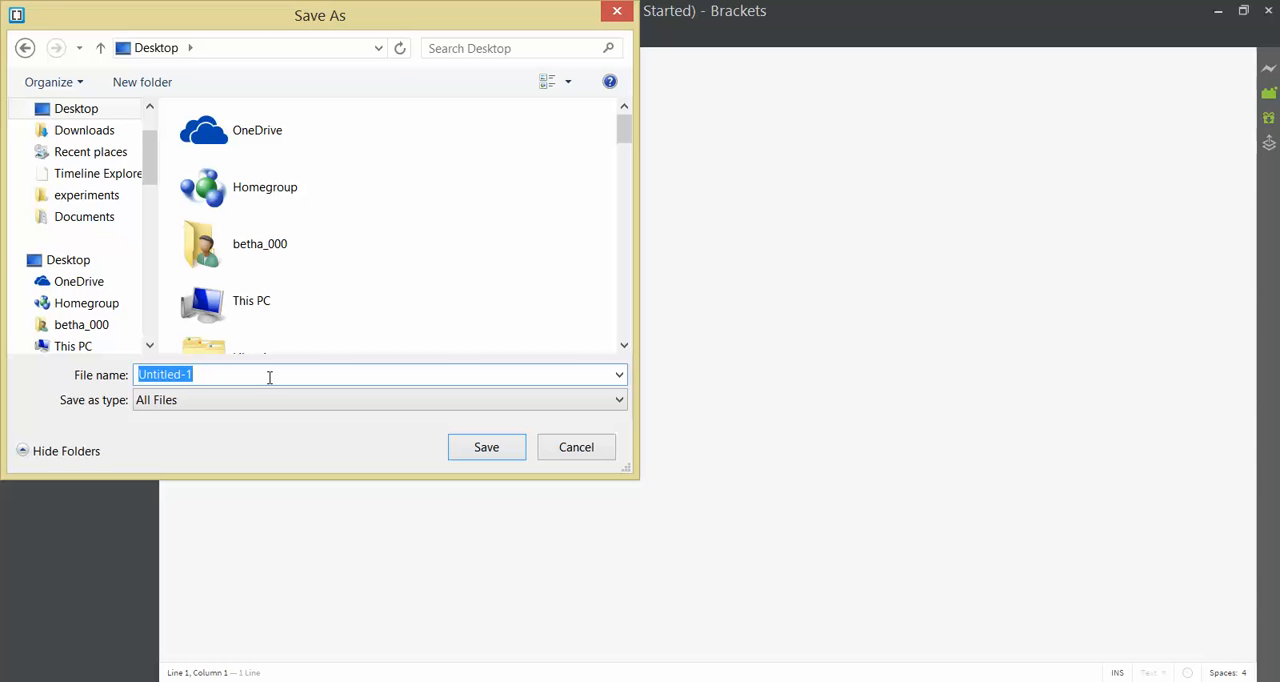
text(demo.)
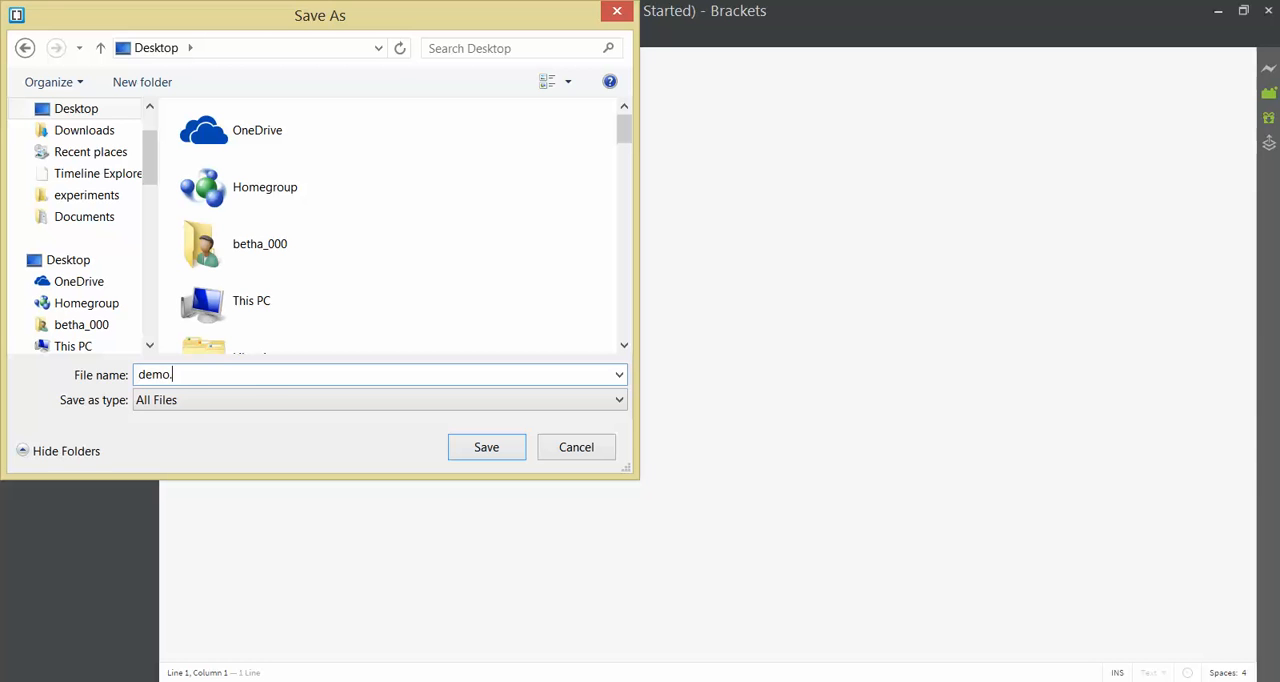
text(html)
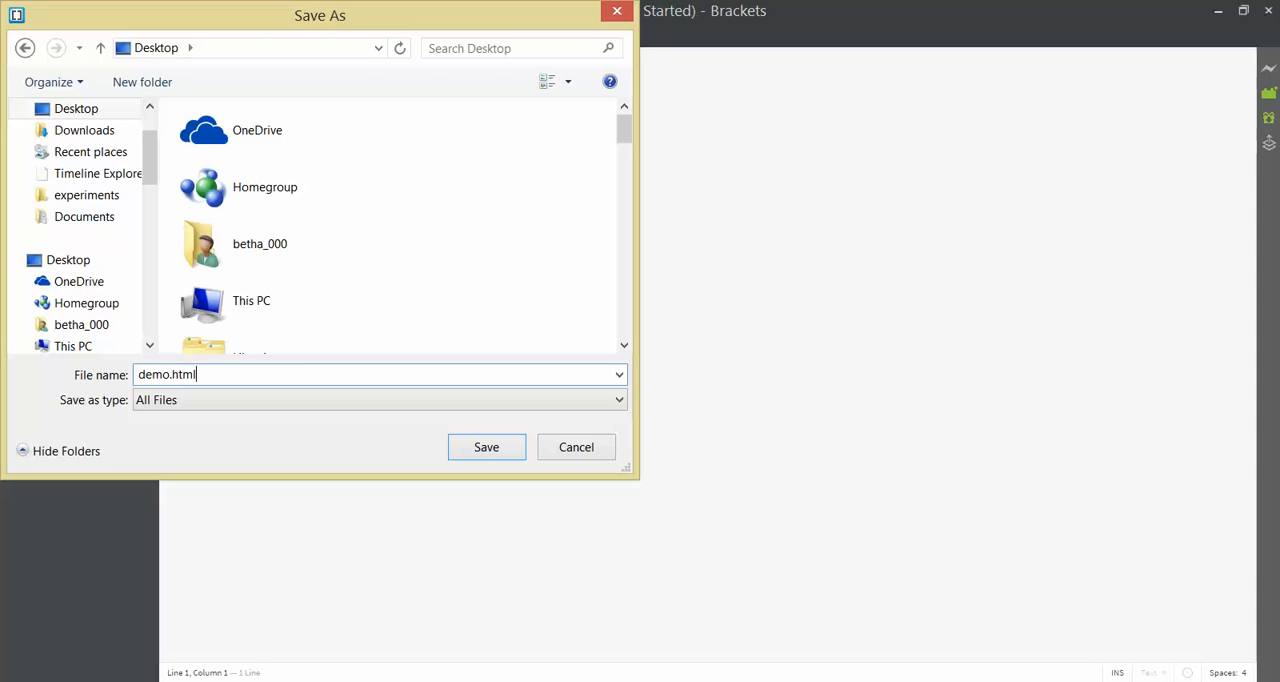
mouse_move(256, 460)
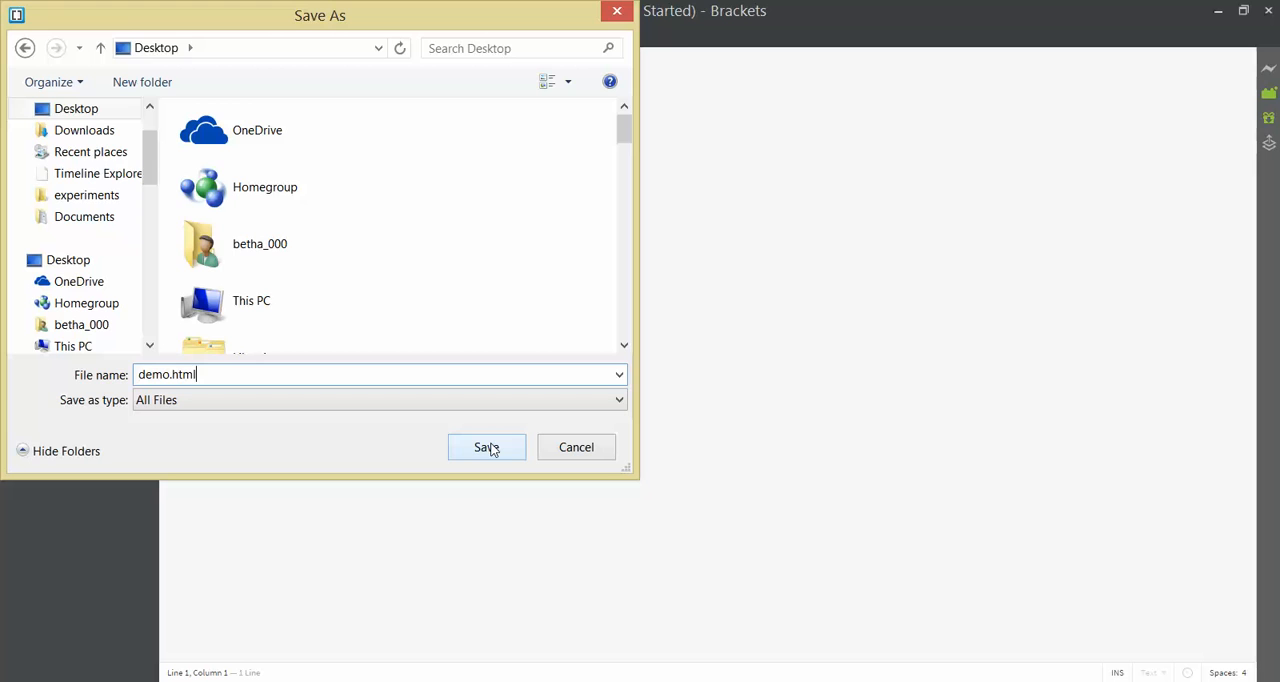
click(486, 448)
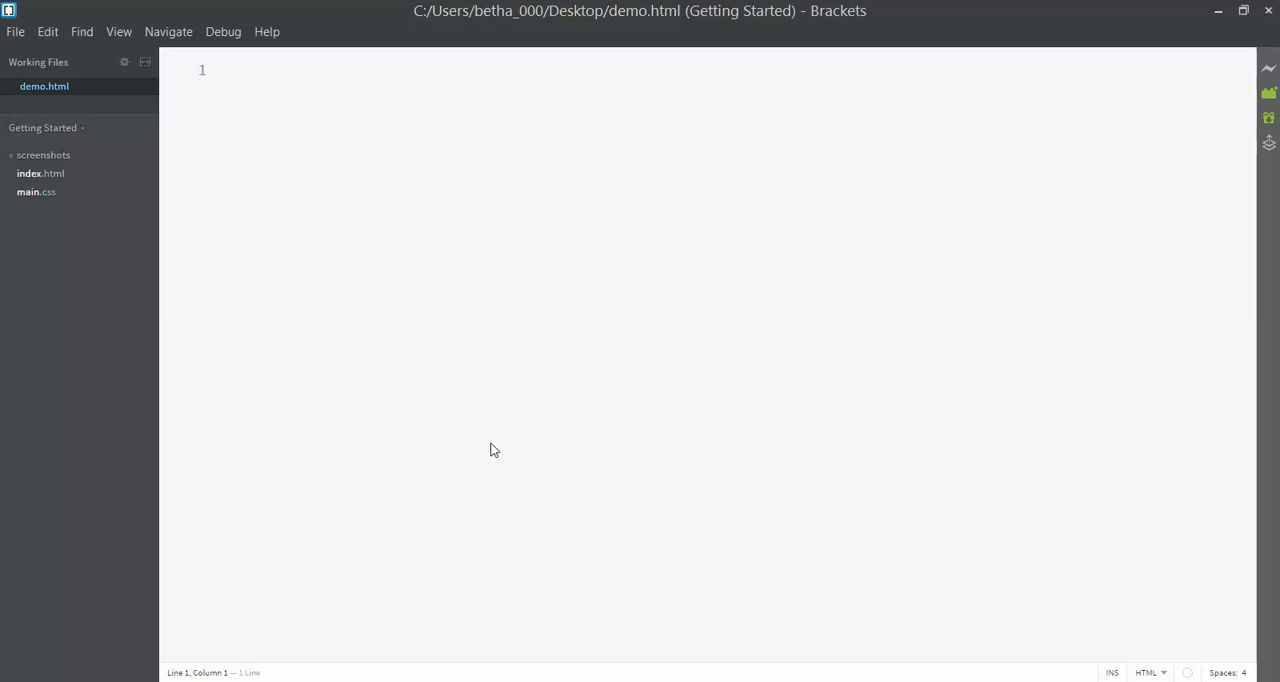
mouse_move(444, 314)
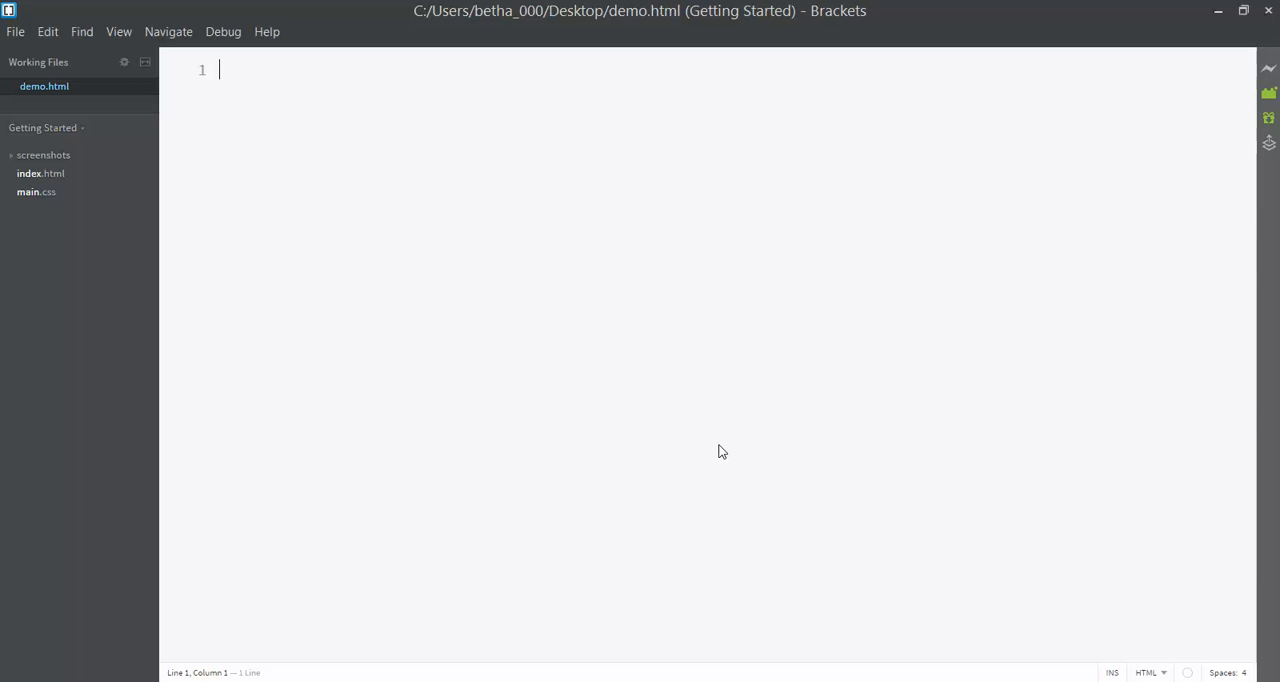
- Write <!doctype html> on line 1 of demo.html and start a new line below
text(<!)
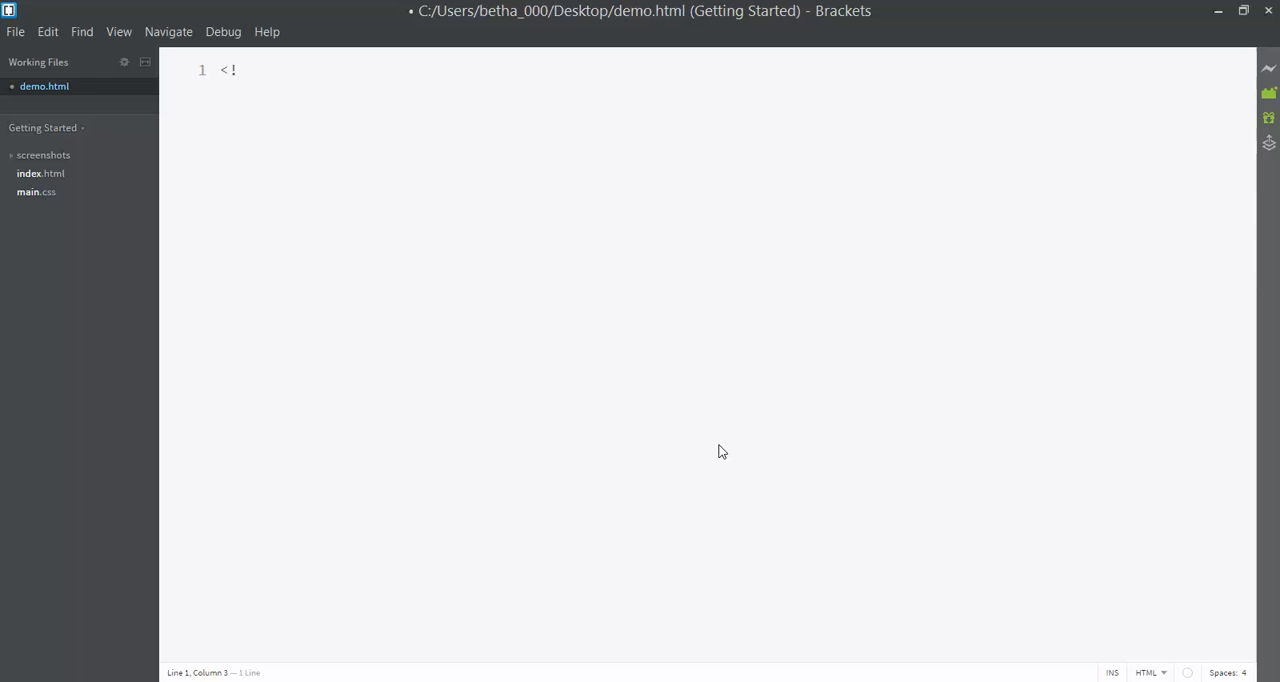
text(doct)
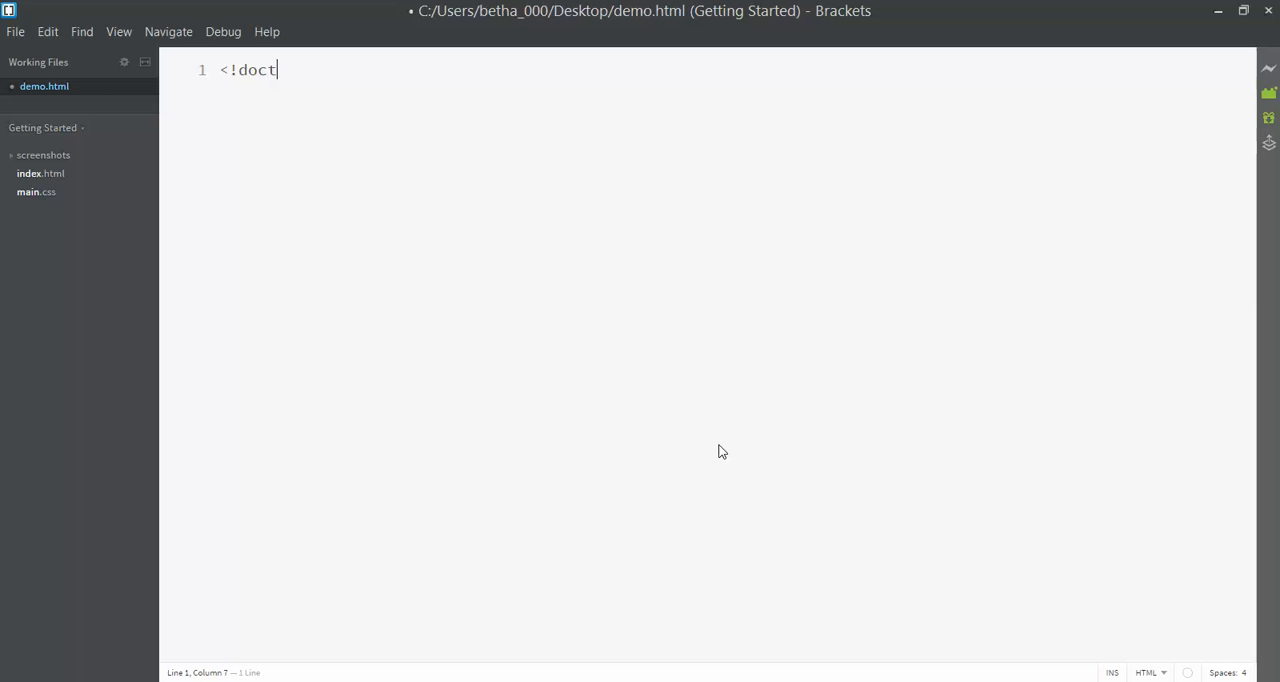
text(ype)
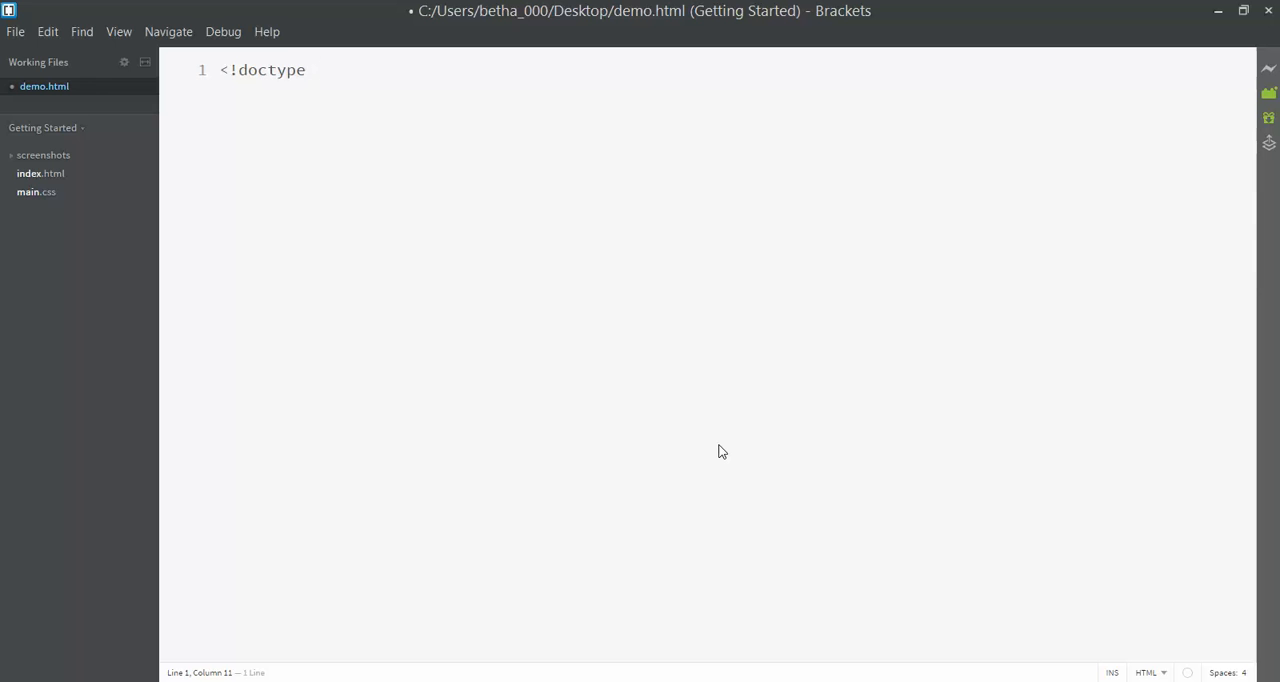
text(html)
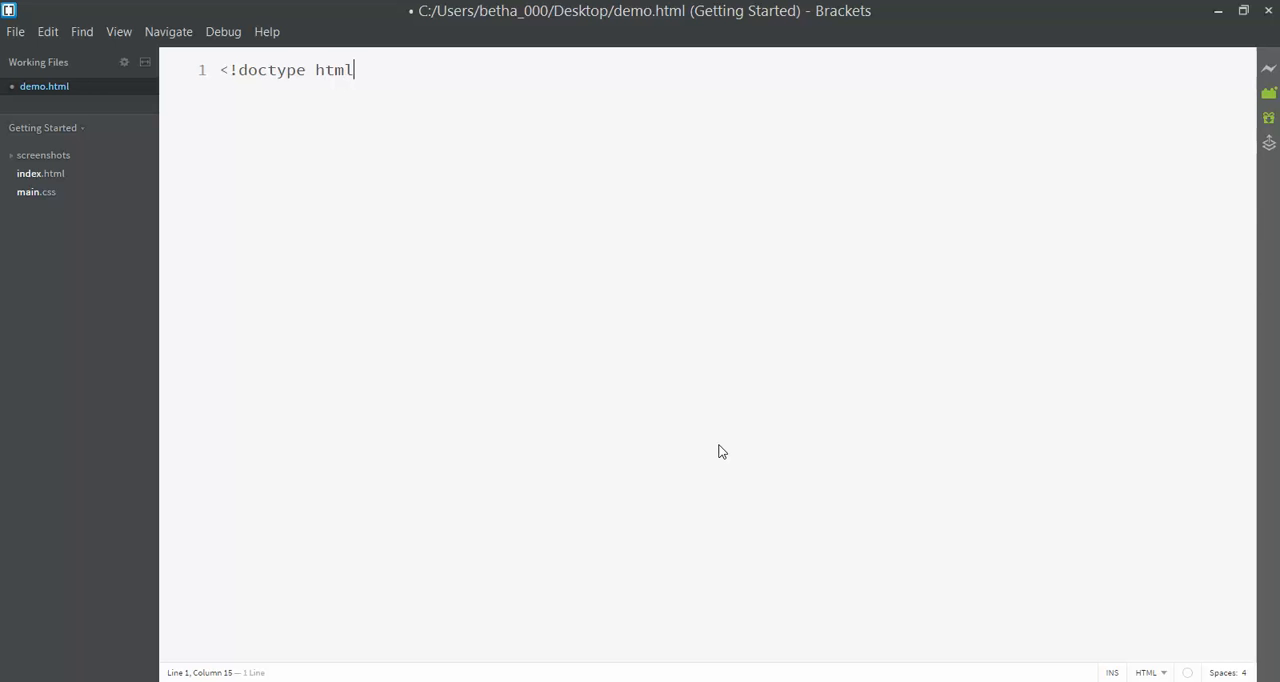
text(>)
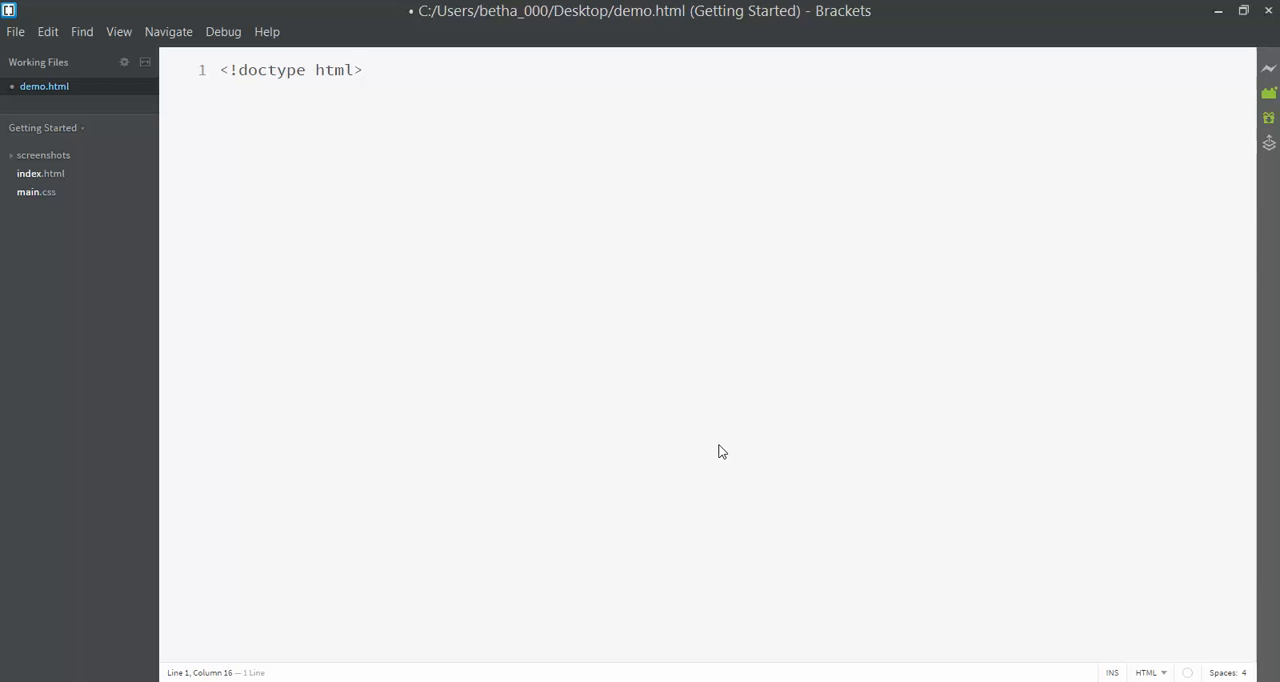
click(364, 70)
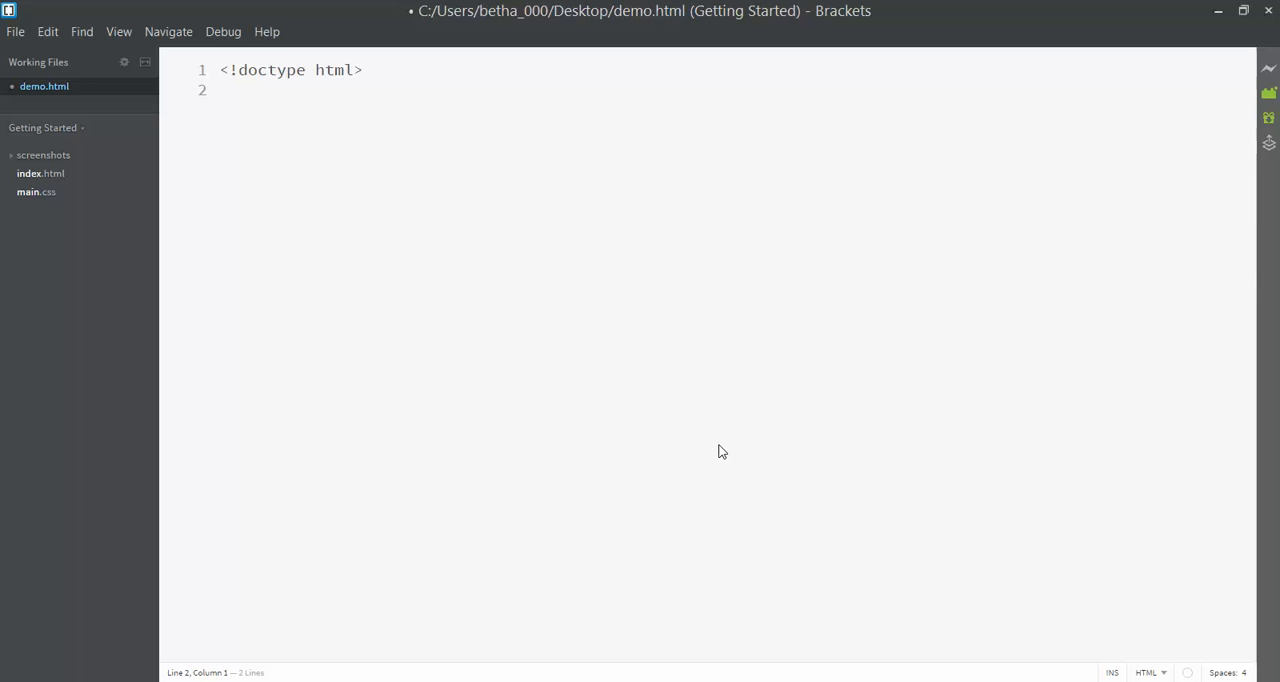
- Add <html></html> below the doctype with its tags split onto separate lines
text(<)
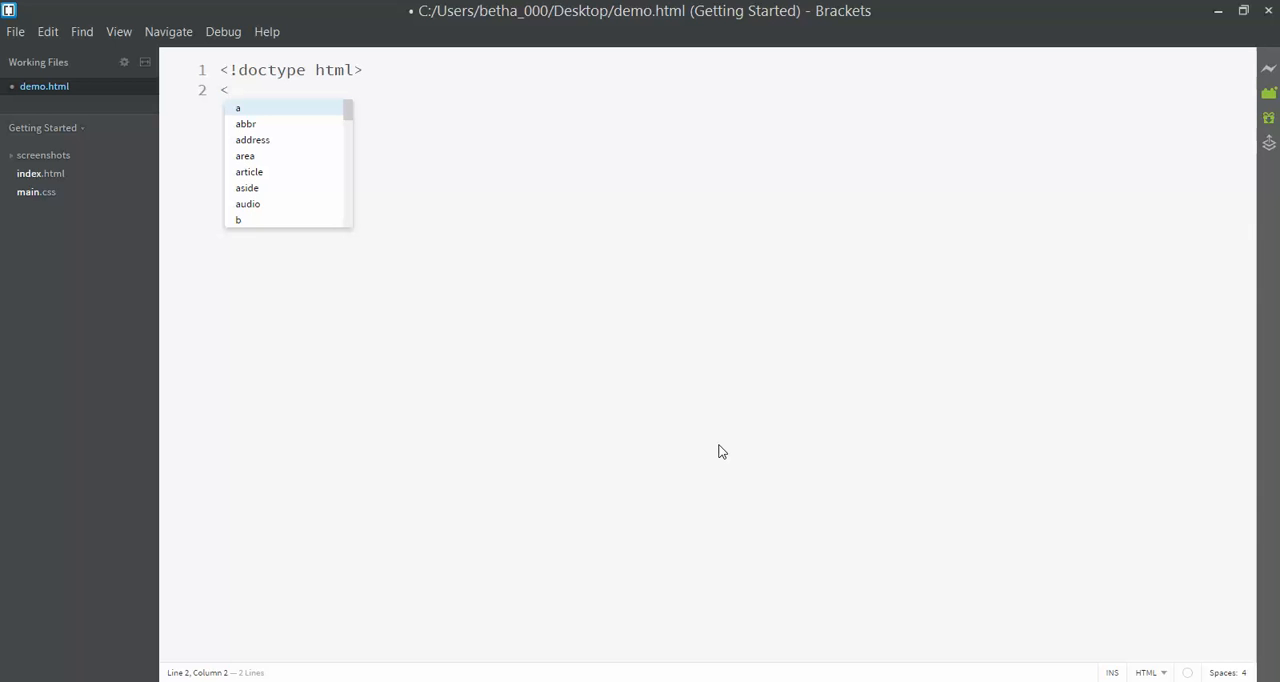
text(html></html>)
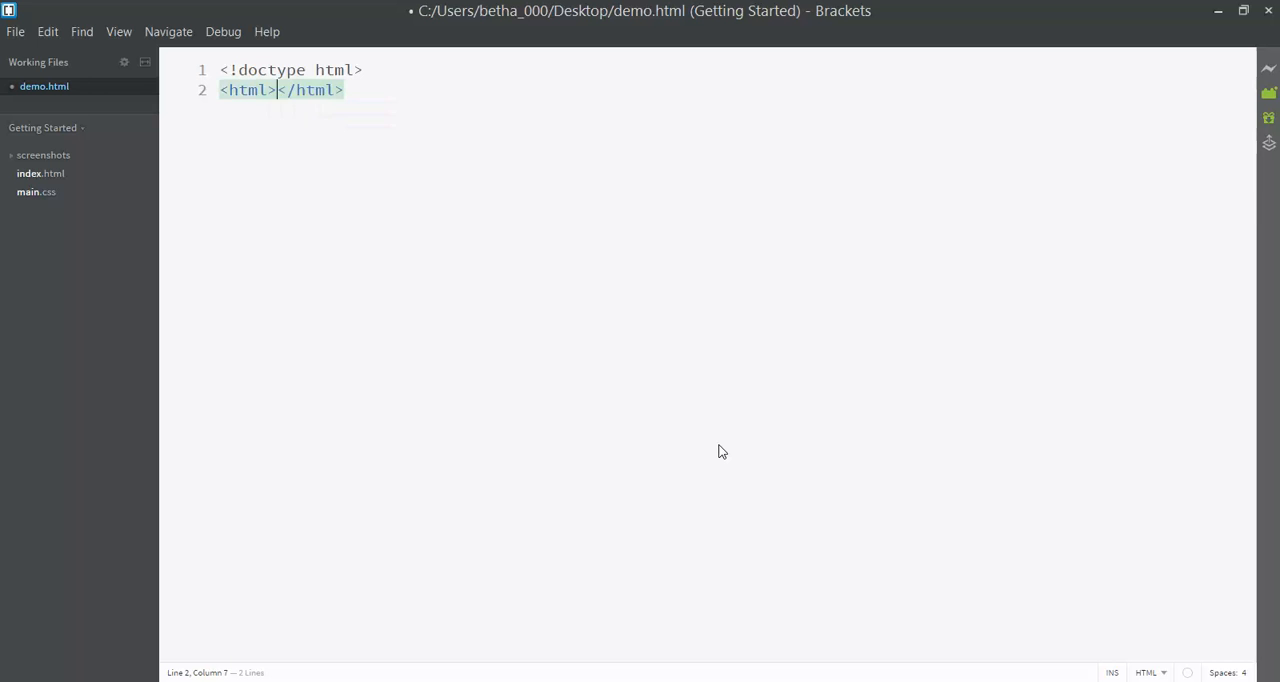
key(Enter)
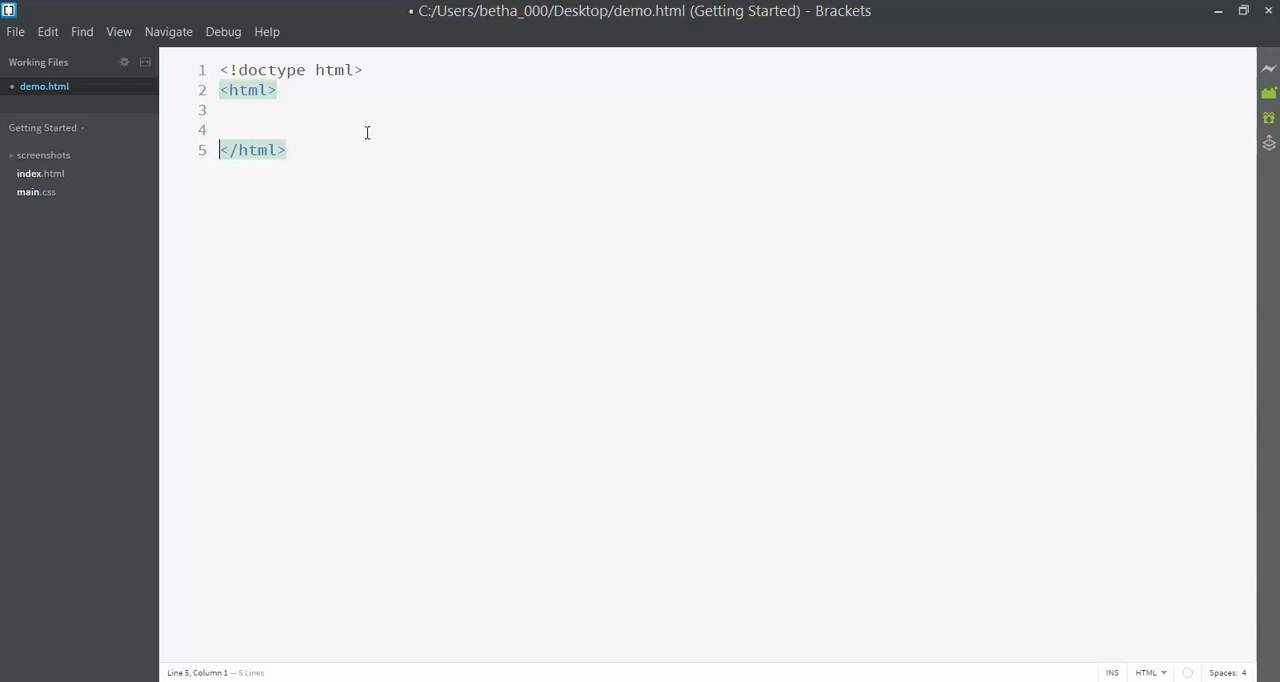
mouse_move(296, 32)
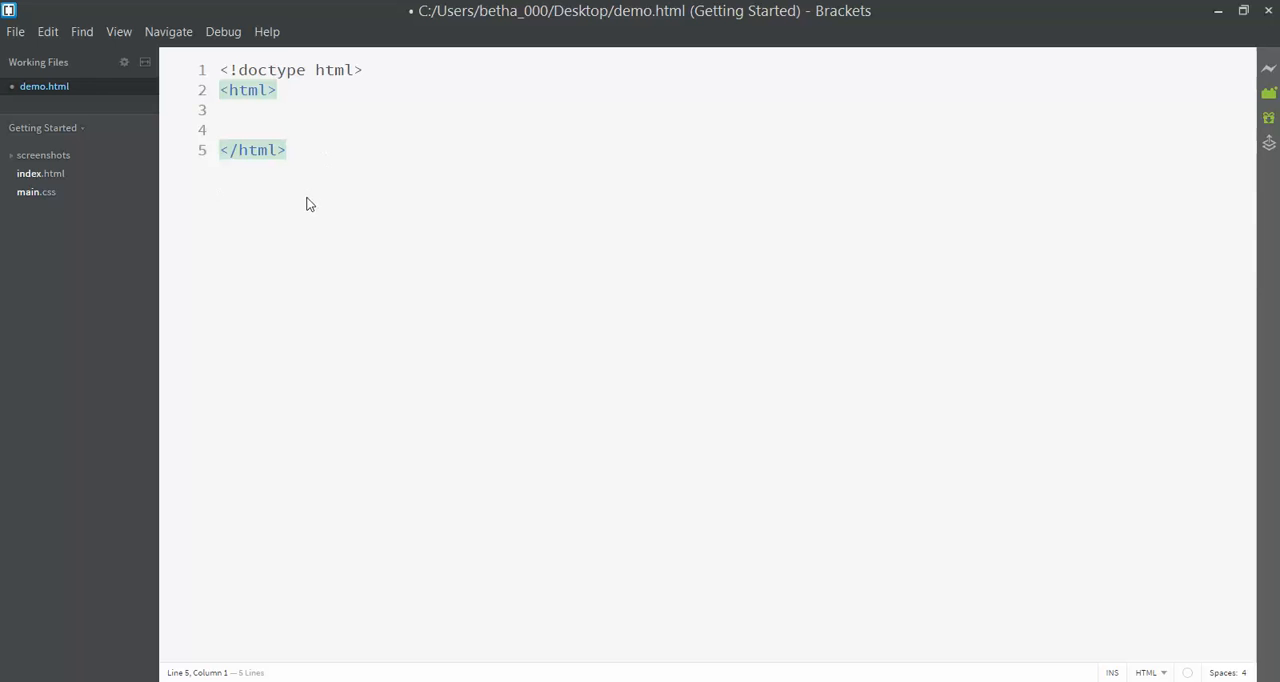
mouse_move(278, 210)
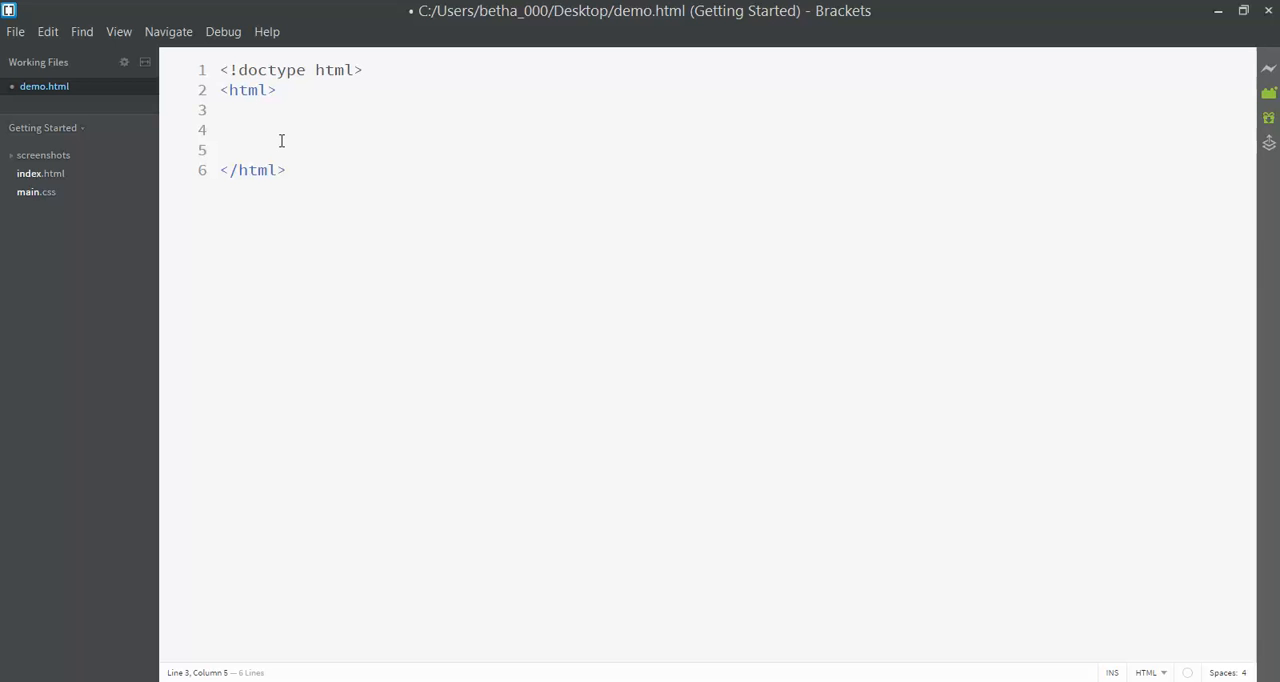
- Add an indented <head></head> element inside the html element
text(<head>)
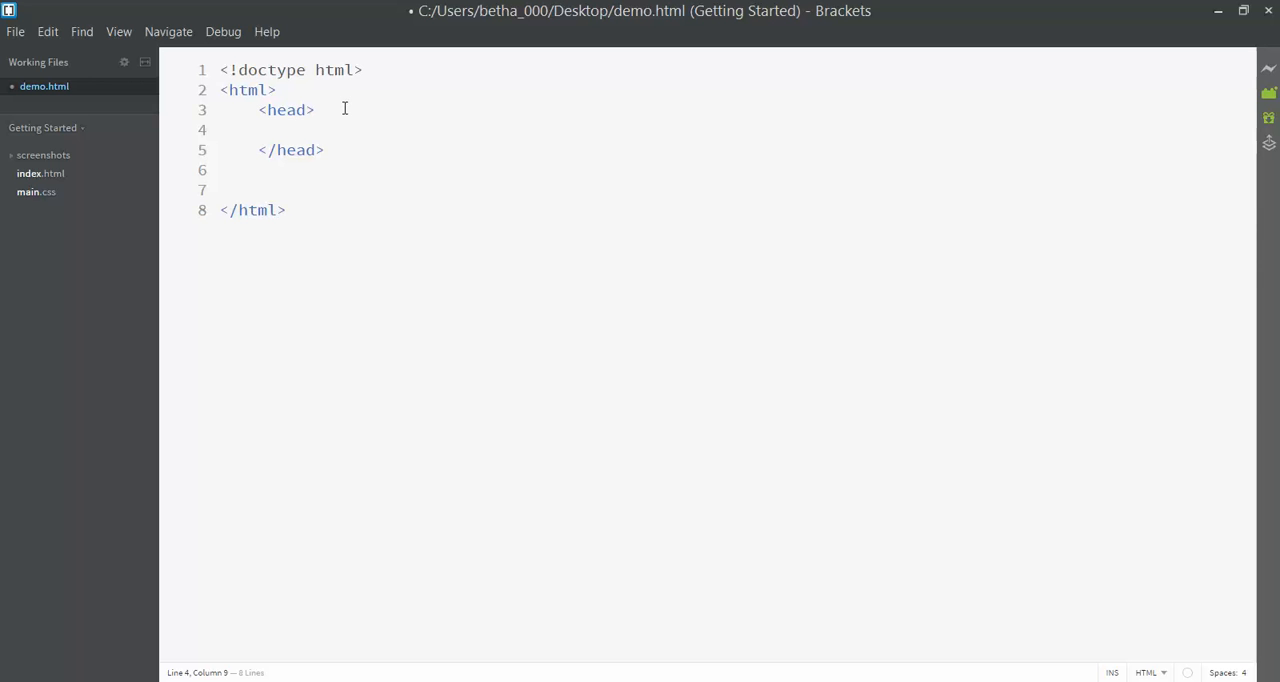
- Write a self-closing <meta charset="utf-8" /> tag inside the head
text(<)
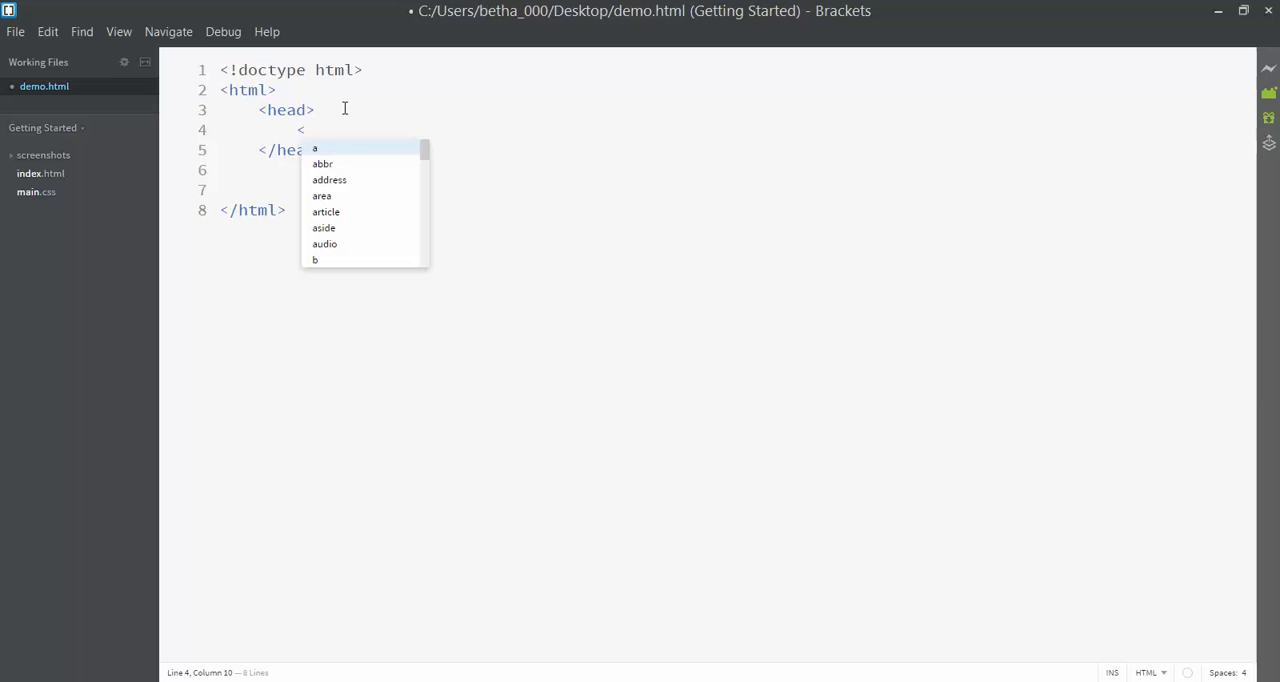
text(meta)
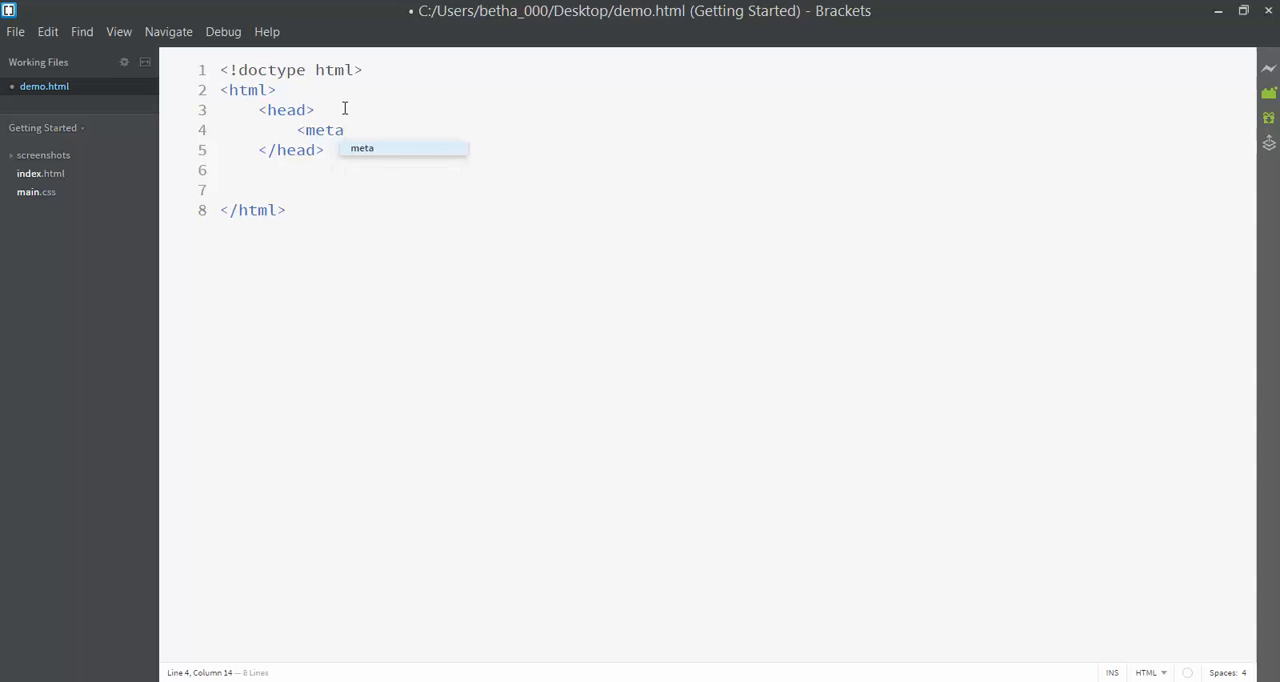
text(char)
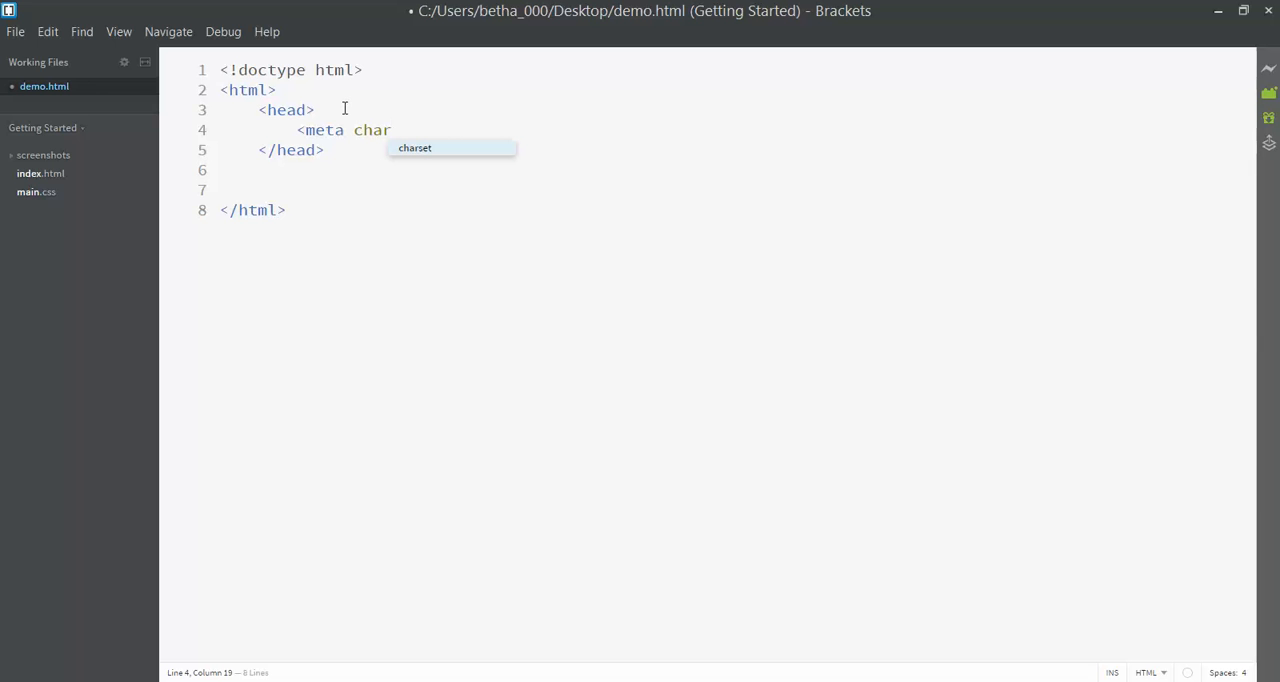
text(set=")
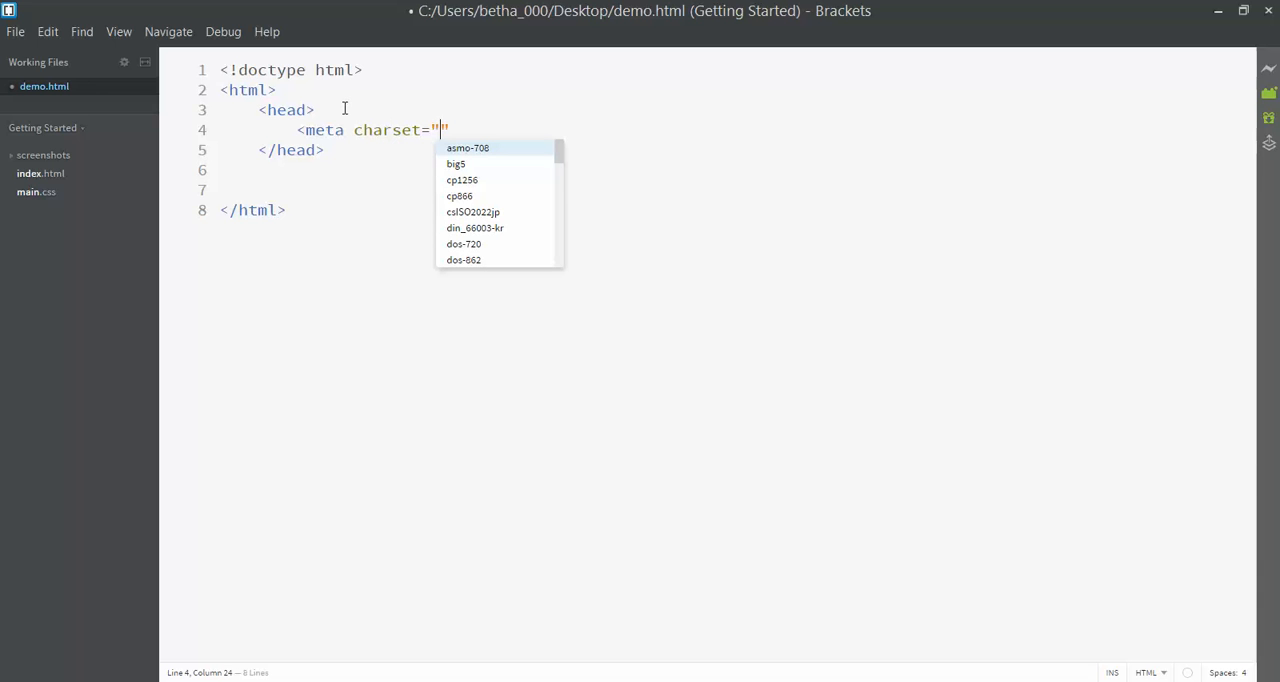
text(ut)
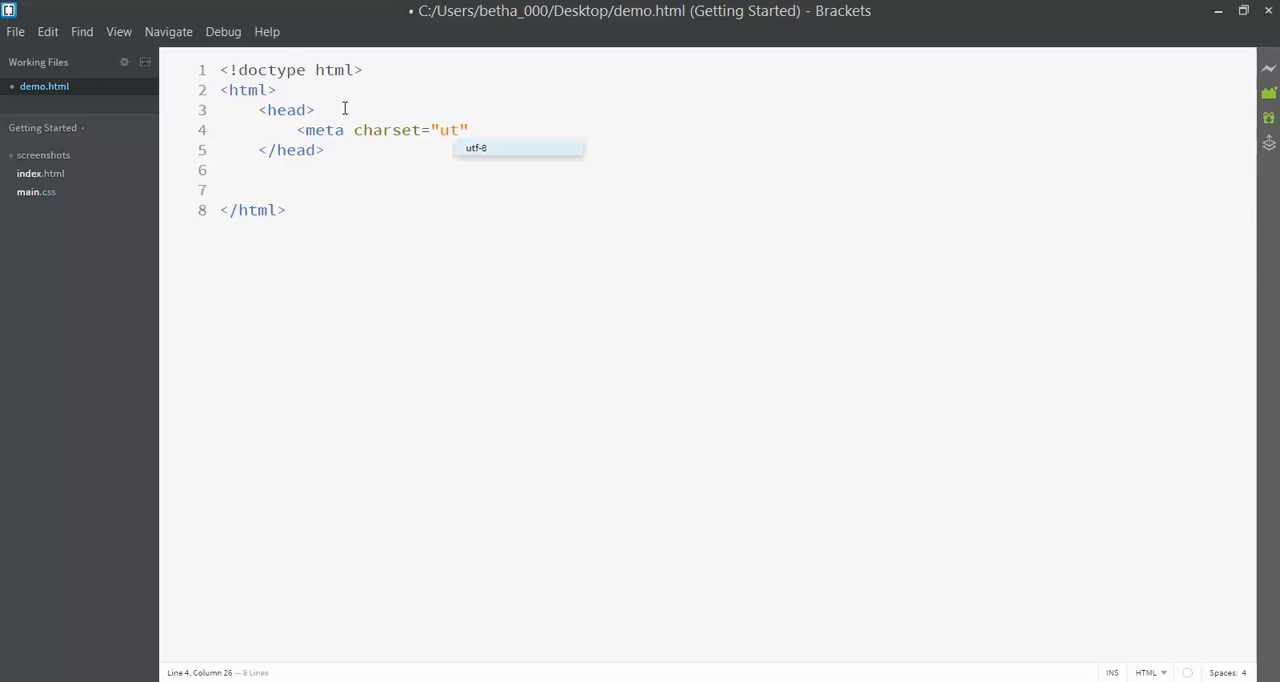
text(f-8)
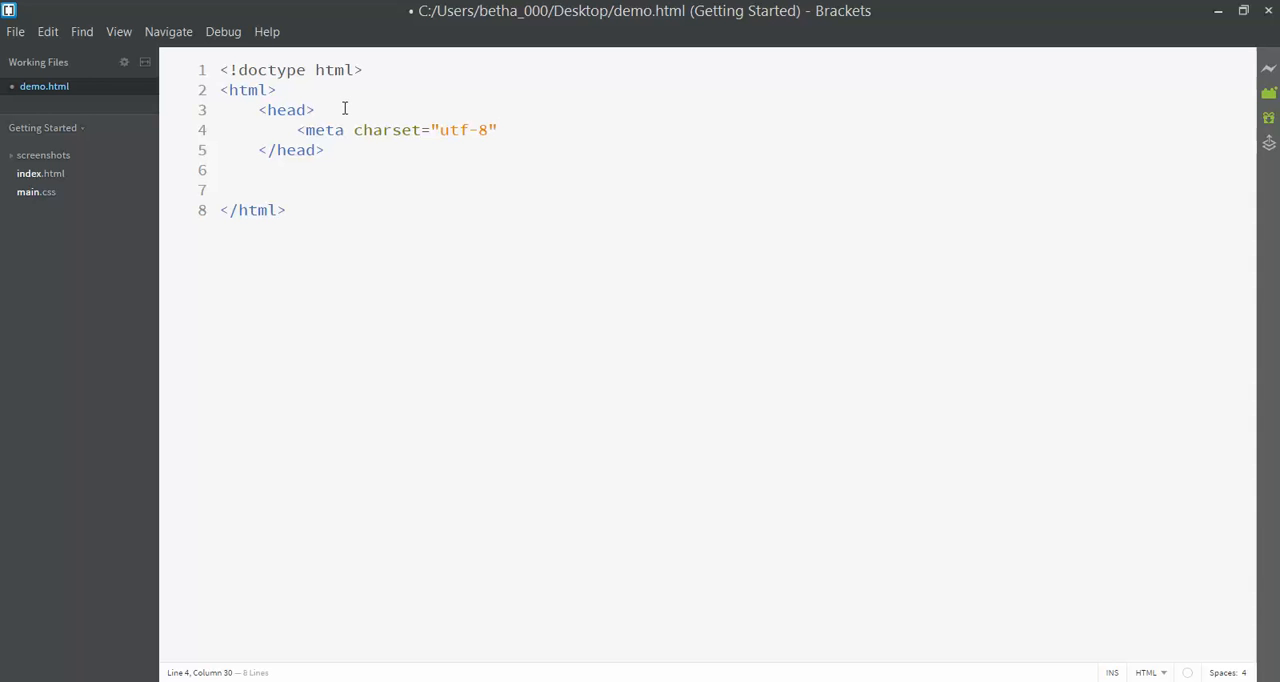
text(/)
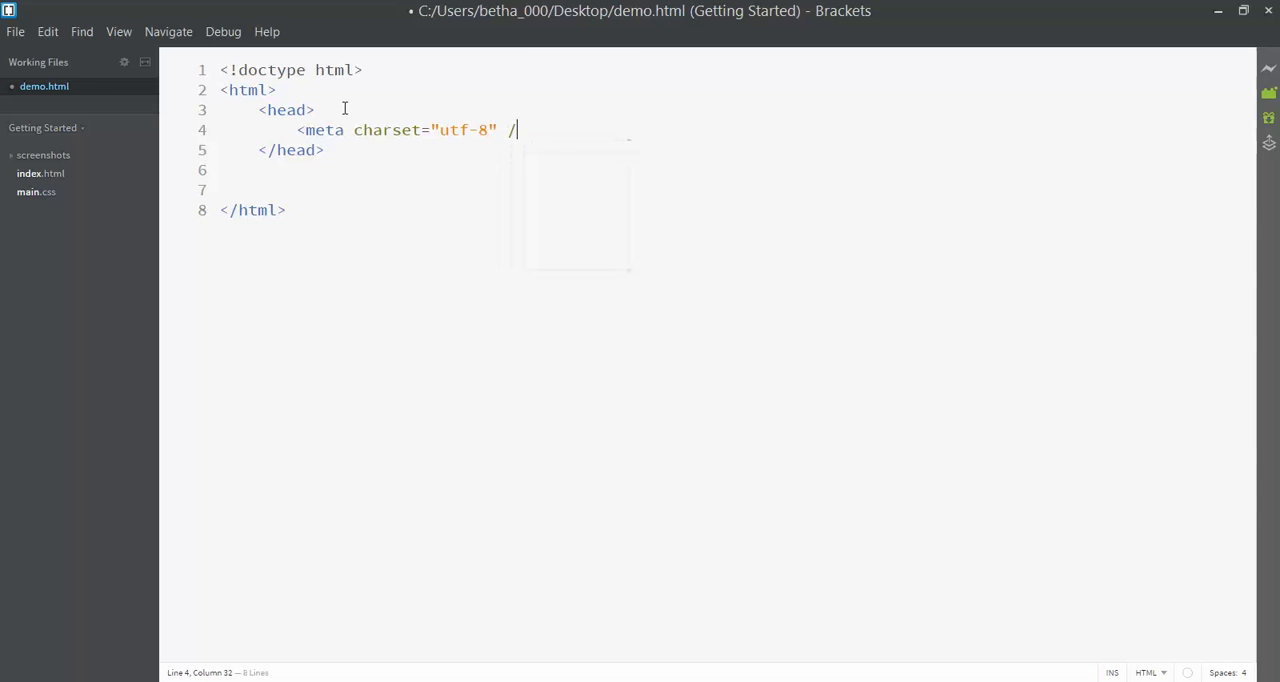
text(>)
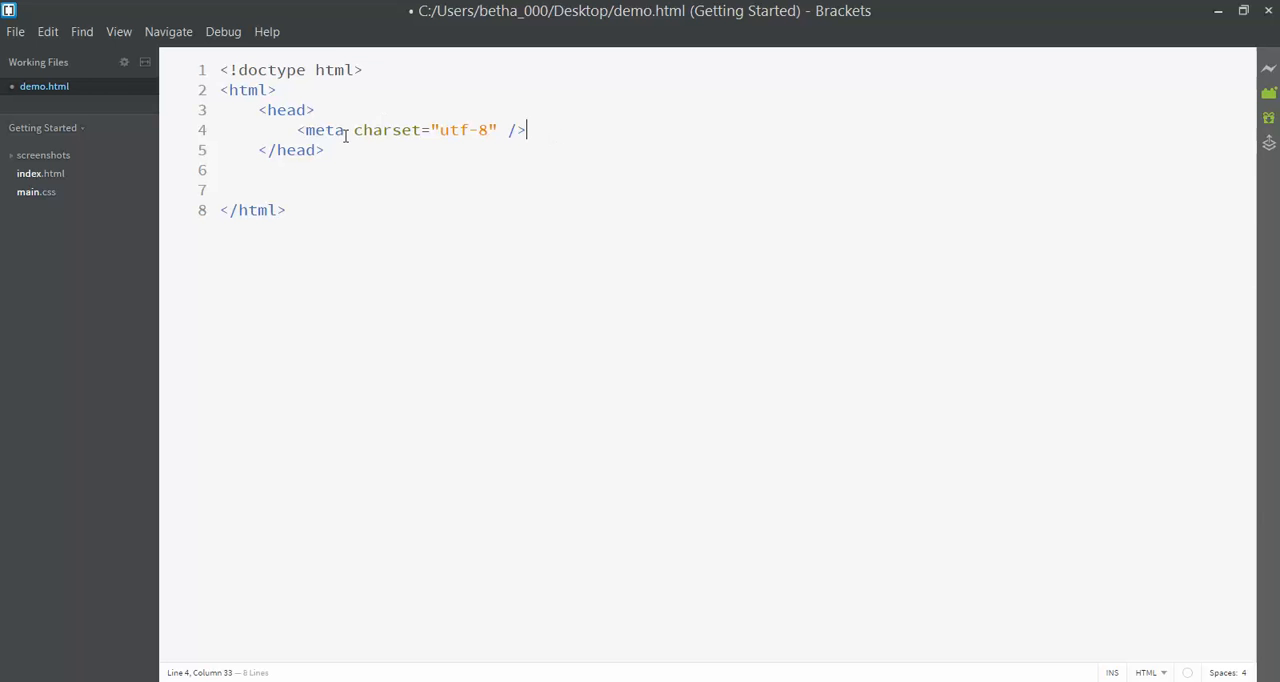
mouse_move(500, 156)
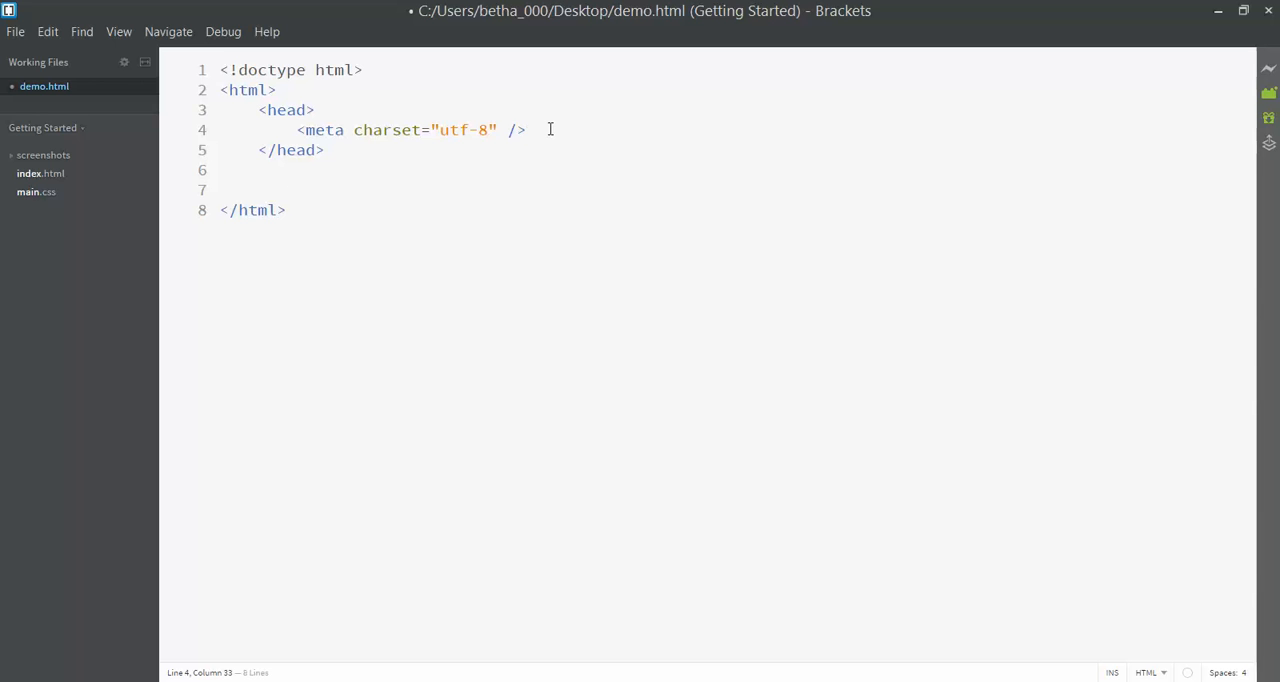
double_click(320, 130)
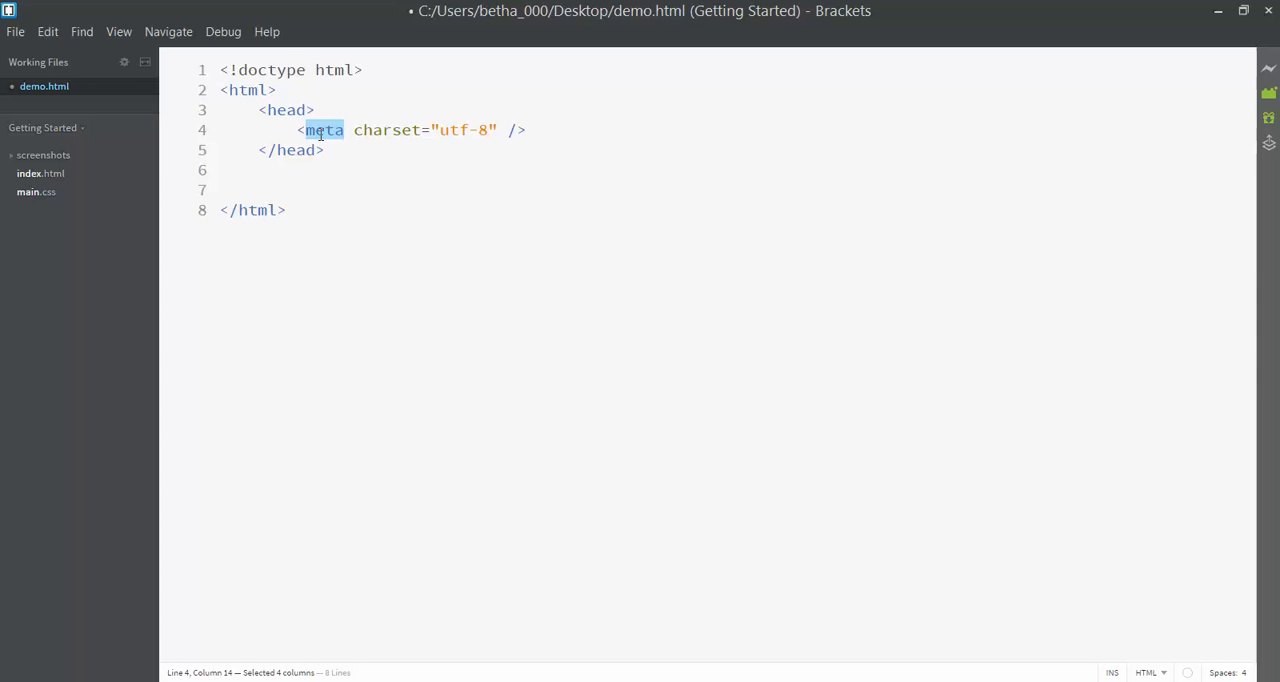
mouse_move(564, 156)
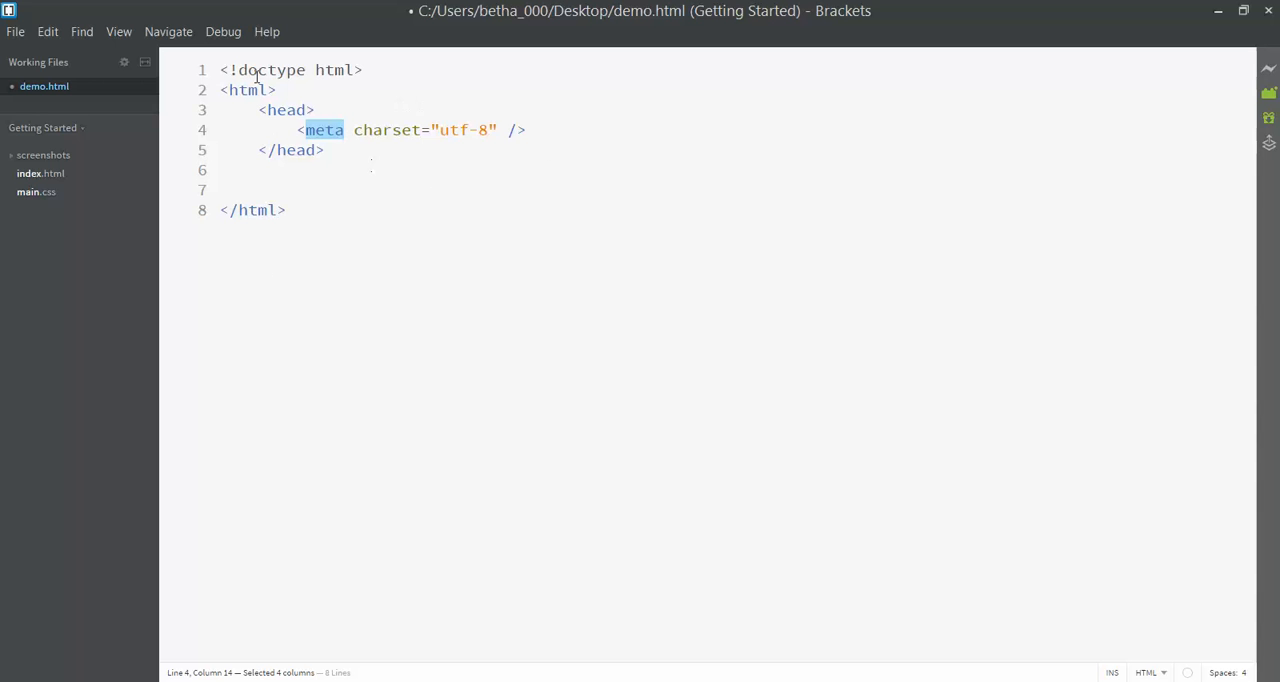
- Give the opening html tag a lang="en" attribute
click(248, 90)
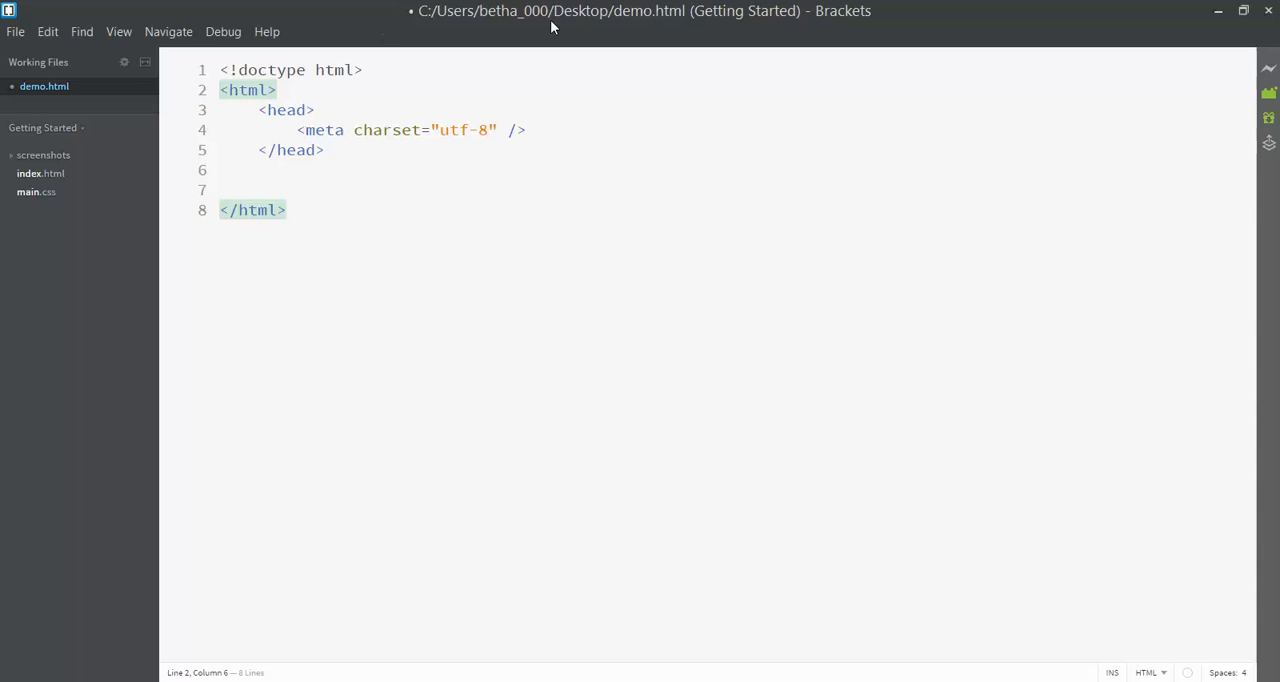
text(lang)
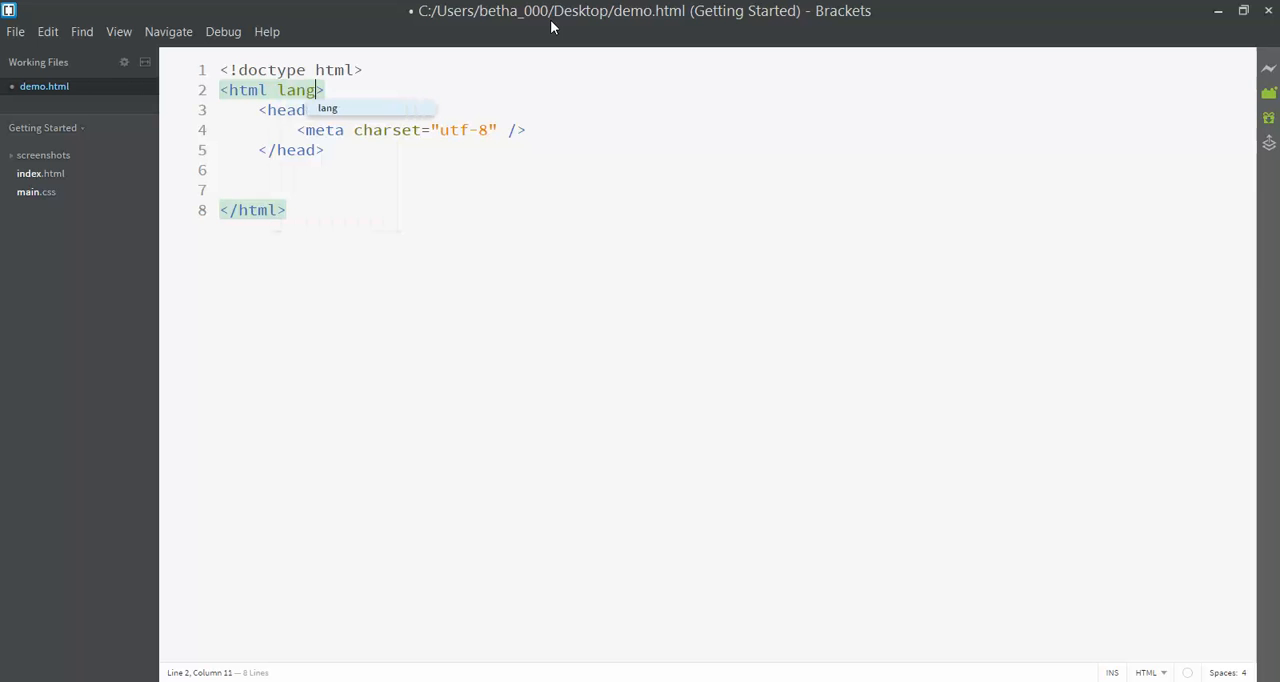
text(=)
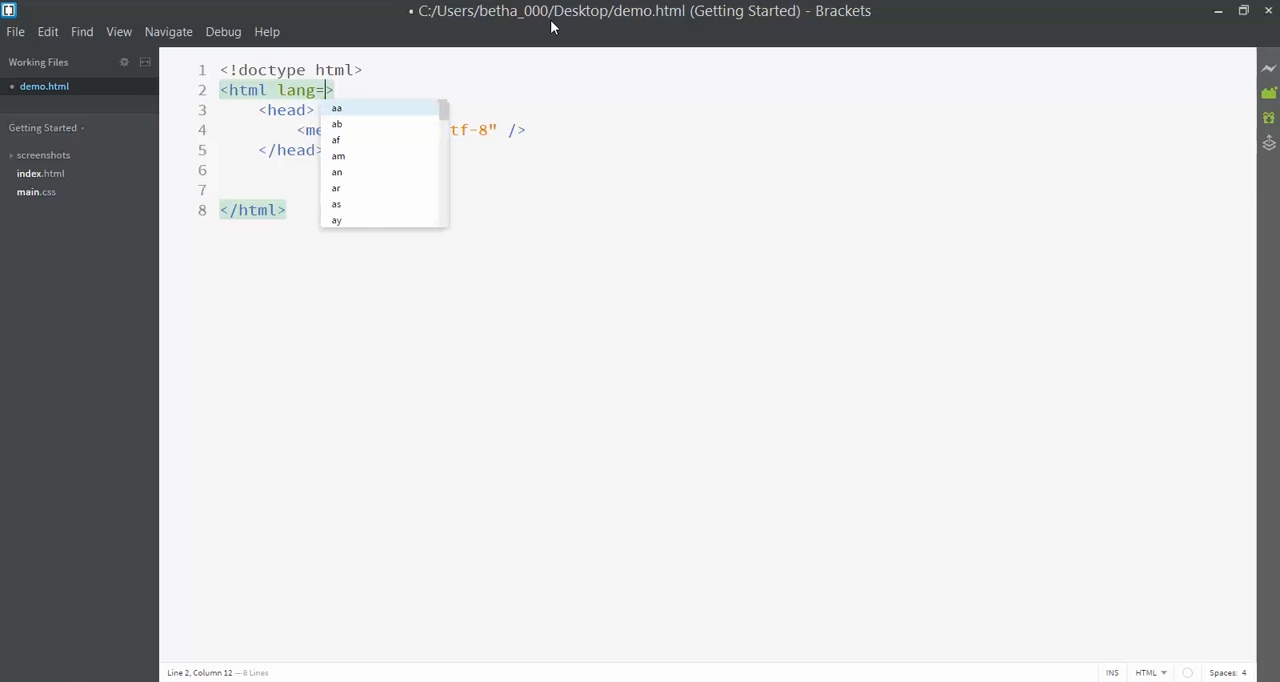
text(en")
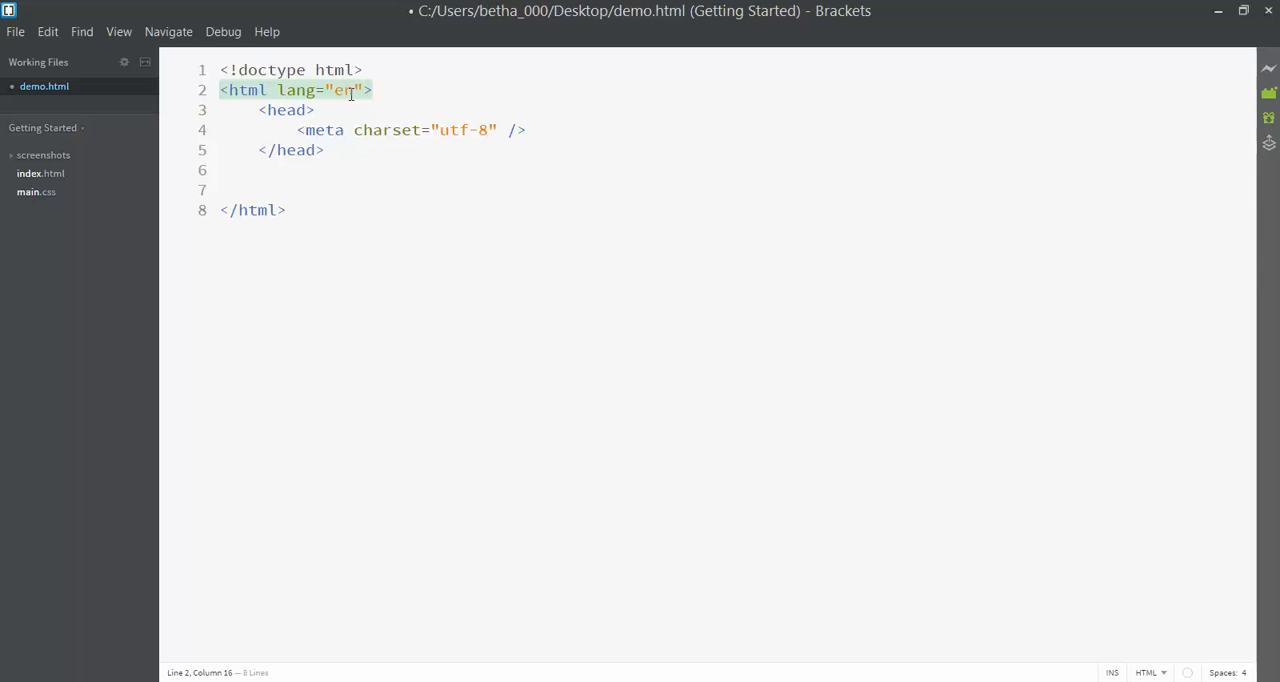
mouse_move(552, 162)
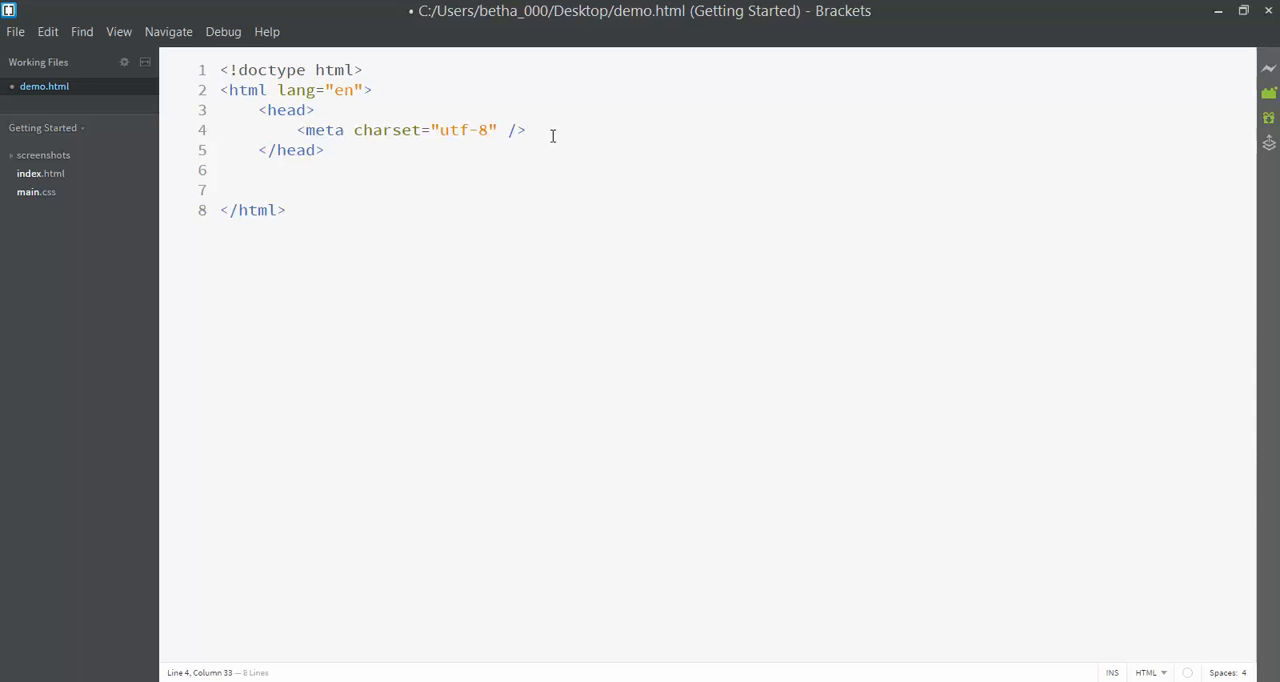
- Add <title>My Page Title</title> in the head and start a body element after it
text(<)
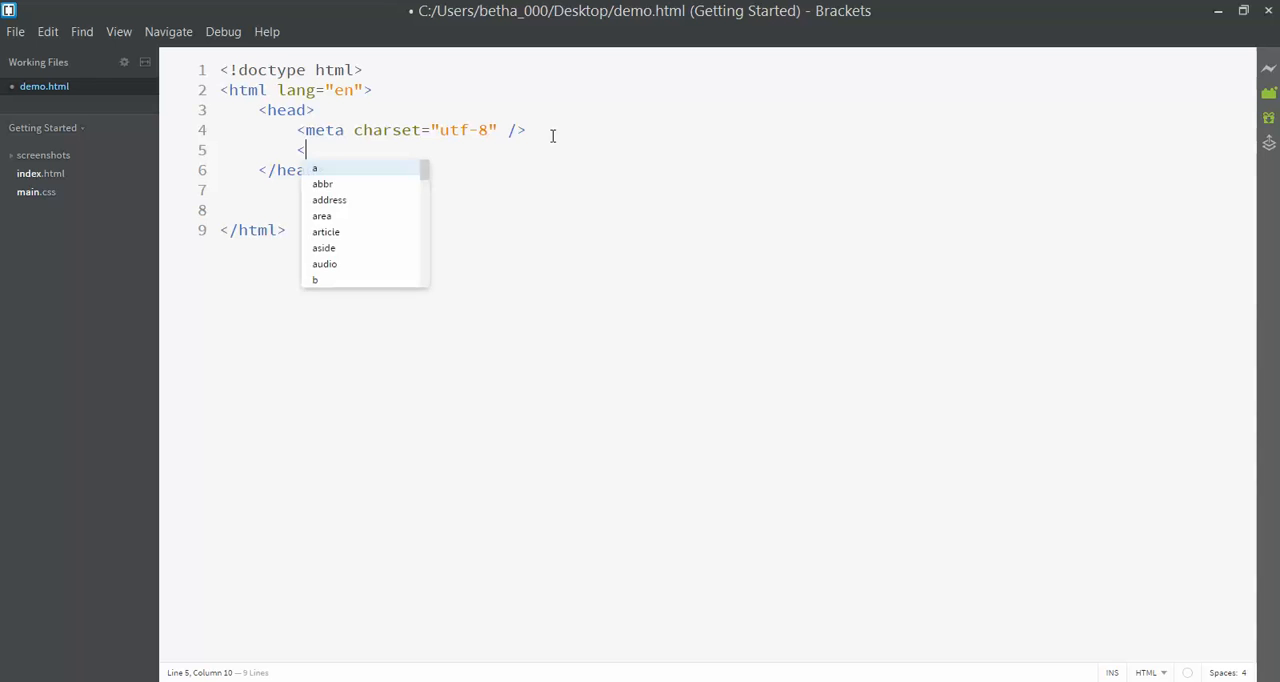
text(title></title>)
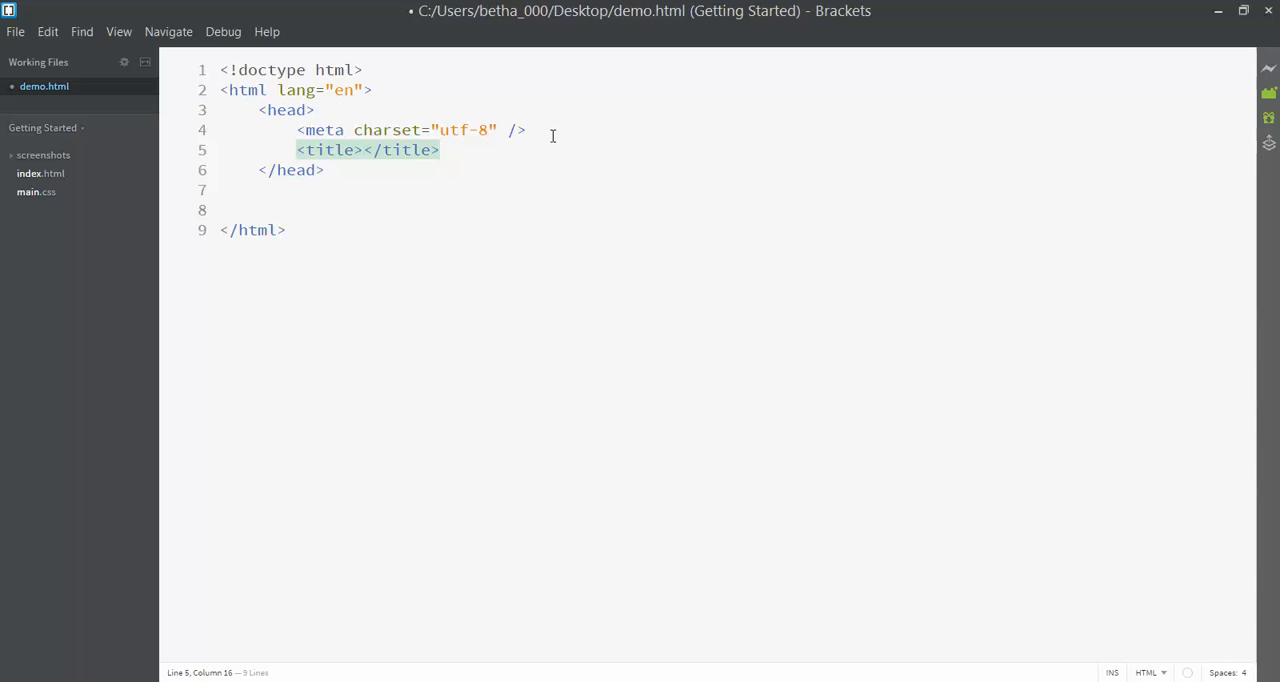
text(My)
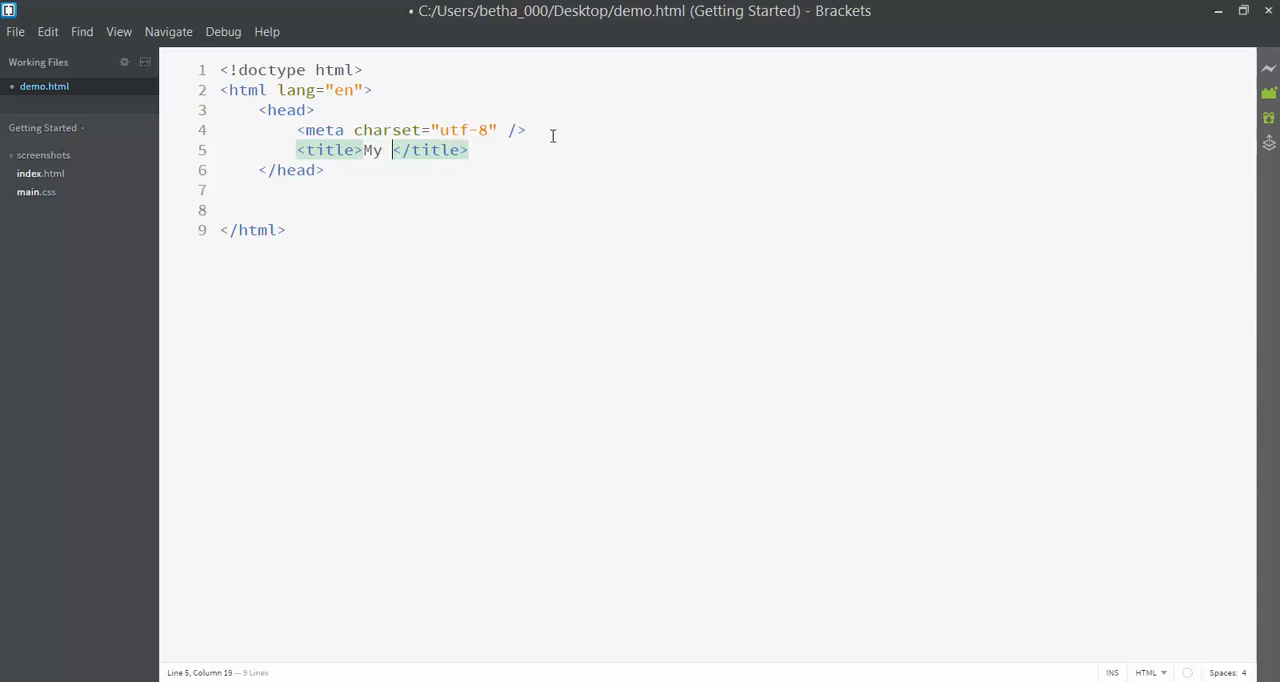
text(Page Title)
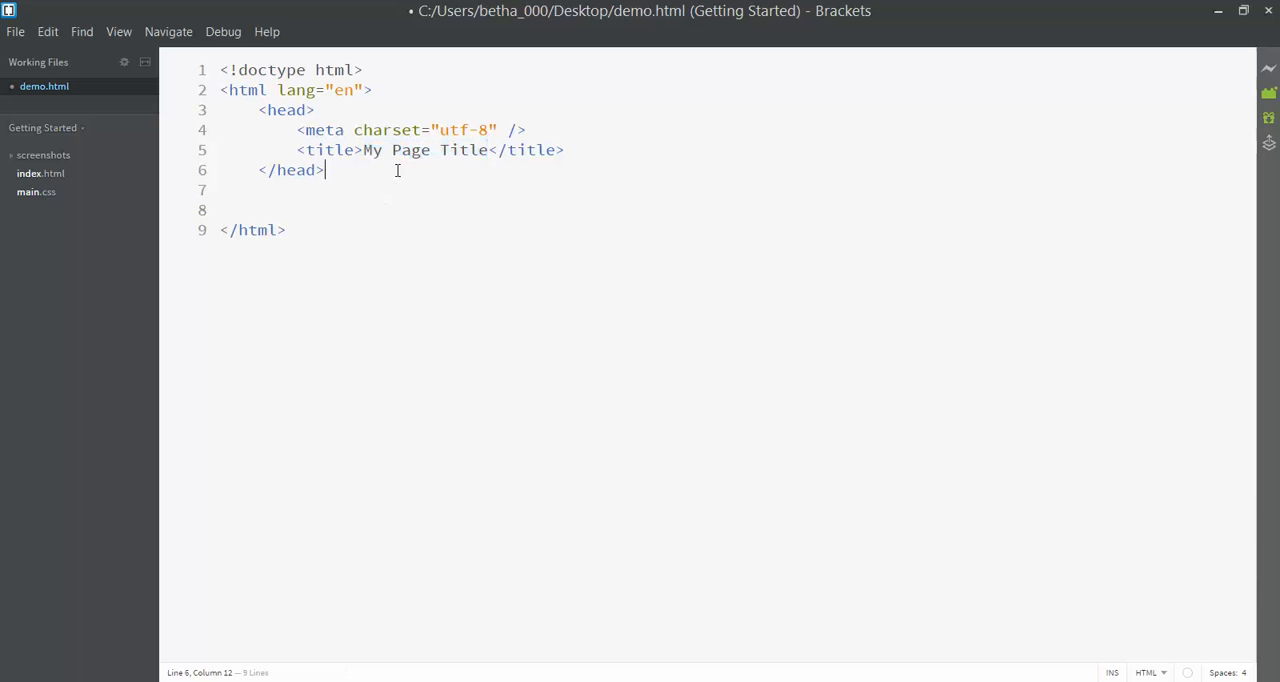
text(<body>)
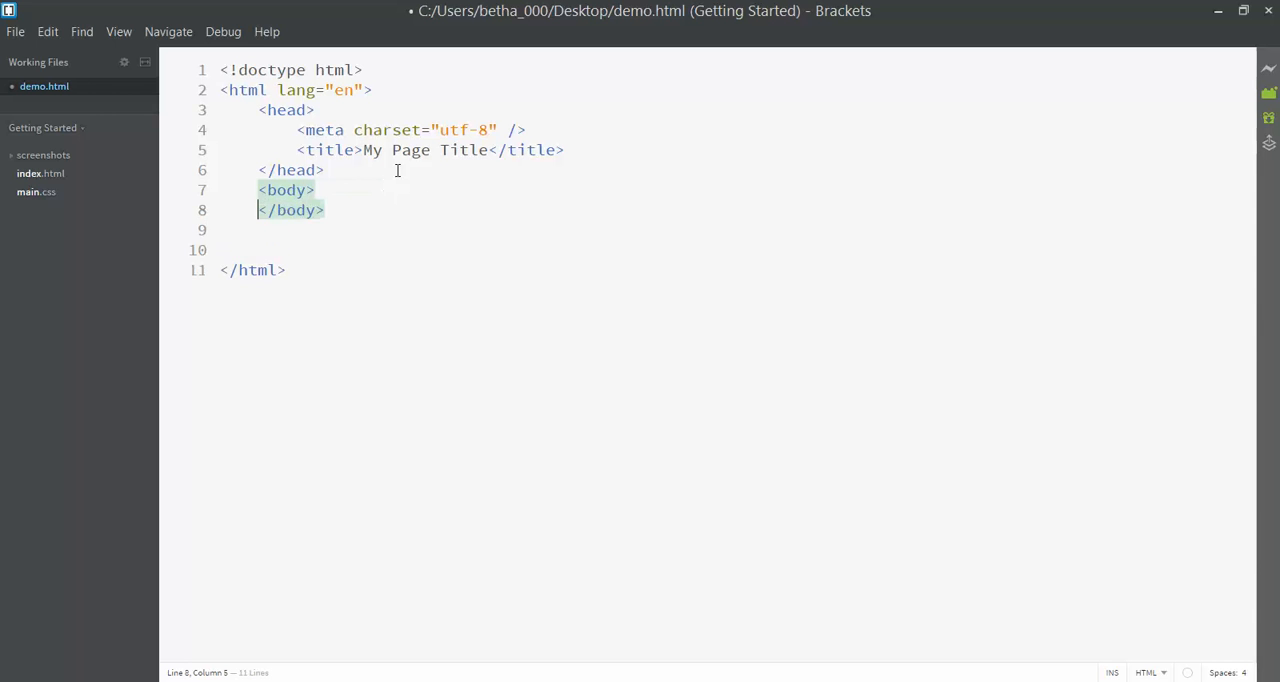
- Insert blank lines between the <body> and </body> tags
key(Enter)
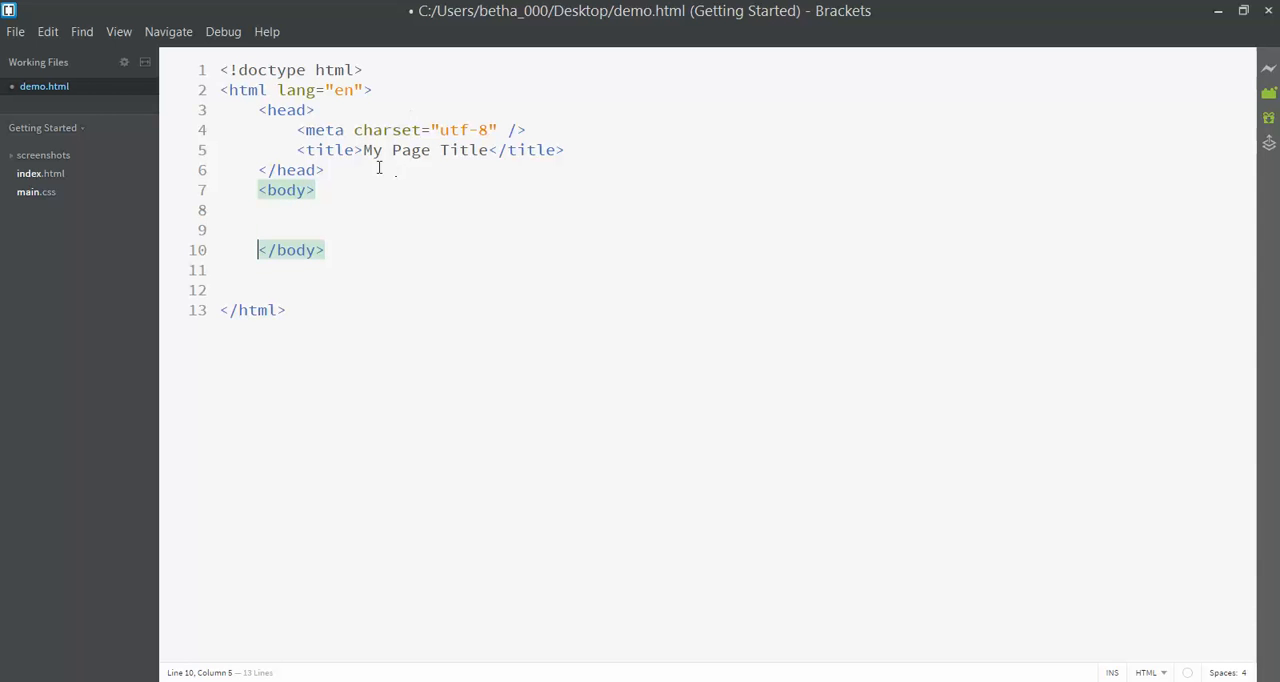
mouse_move(372, 128)
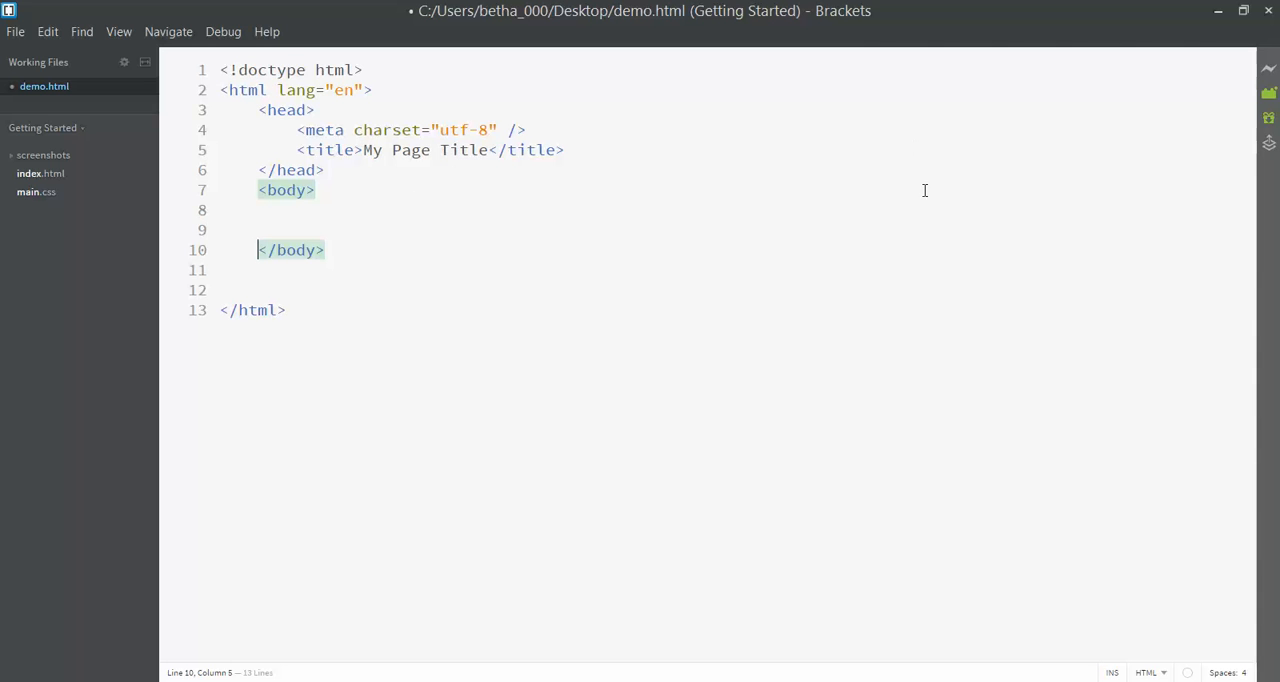
mouse_move(1212, 120)
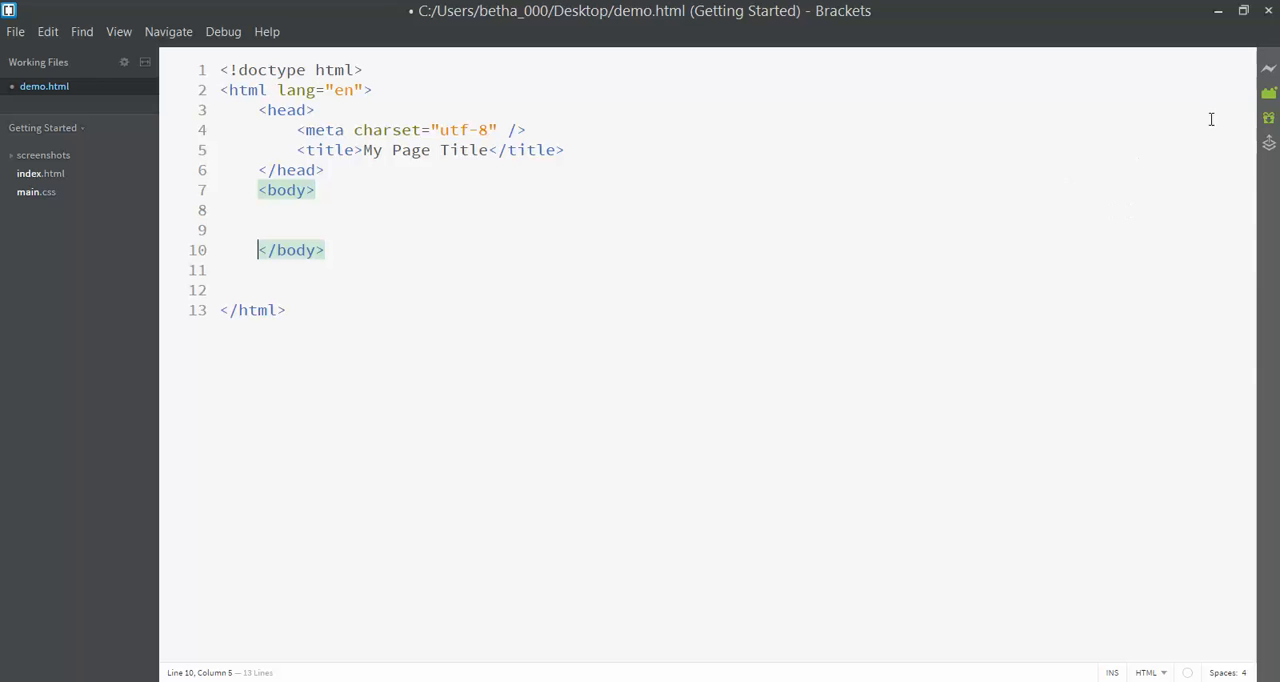
mouse_move(1268, 68)
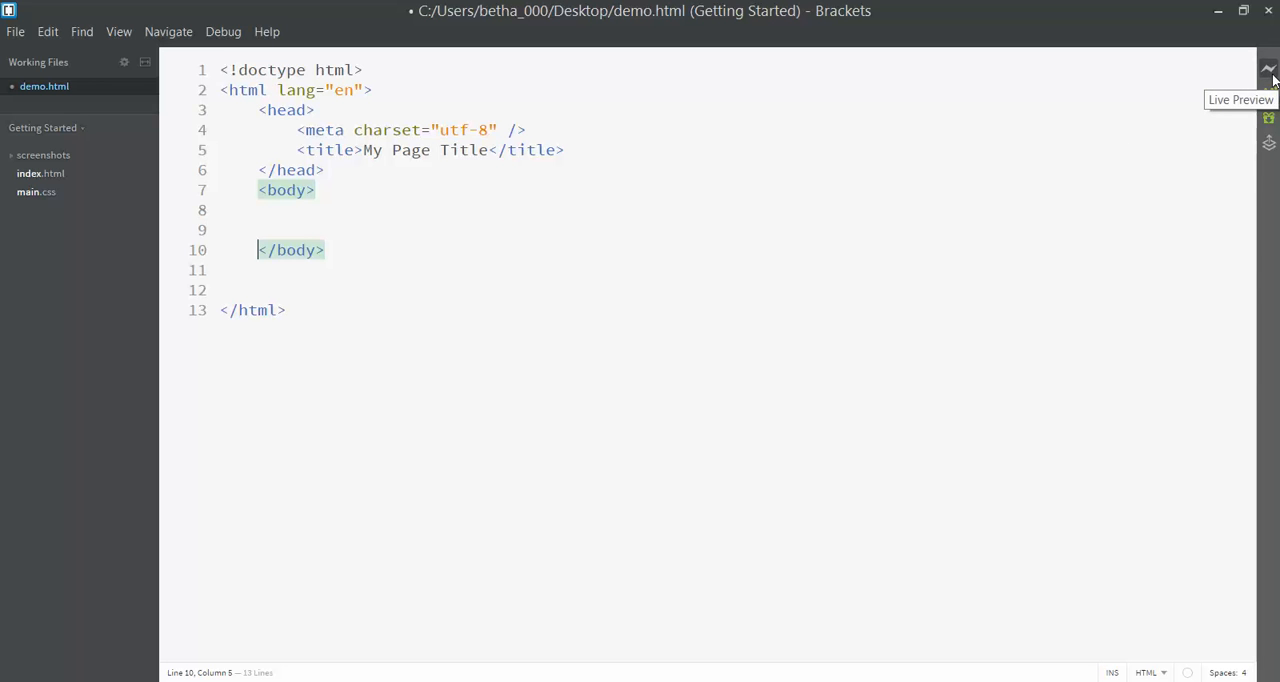
- Start Live Preview so demo.html opens in a browser beside the editor
click(1268, 70)
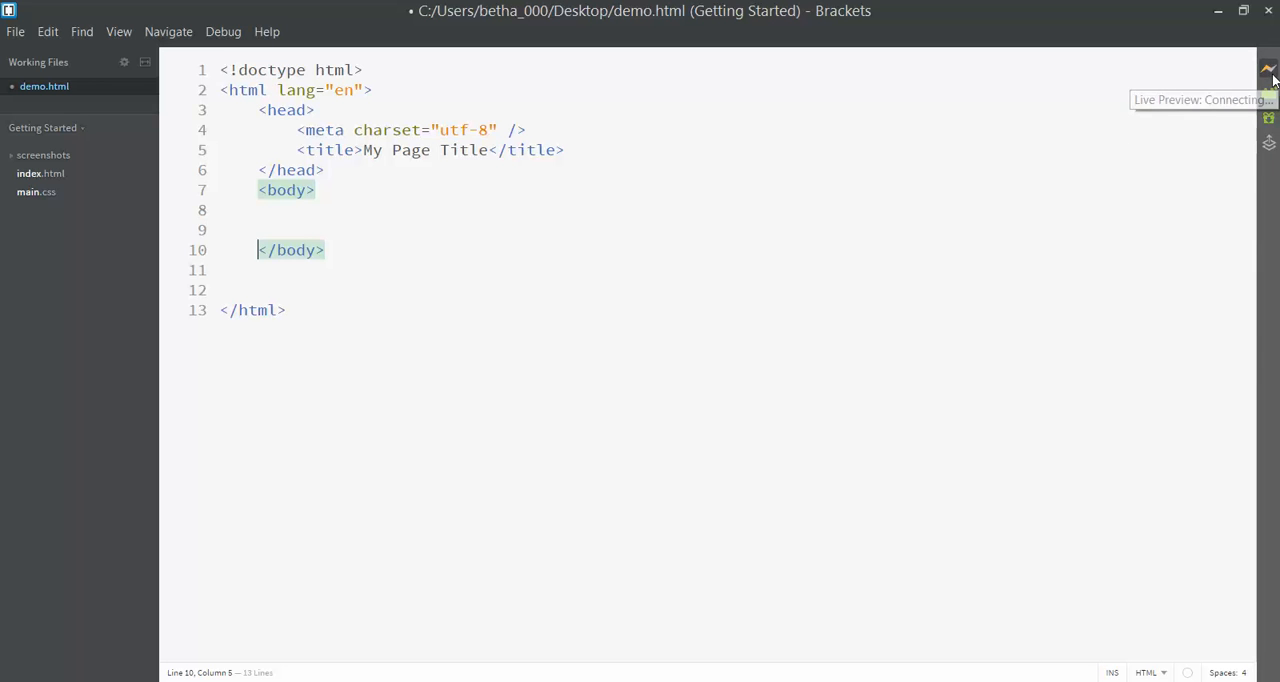
click(1268, 70)
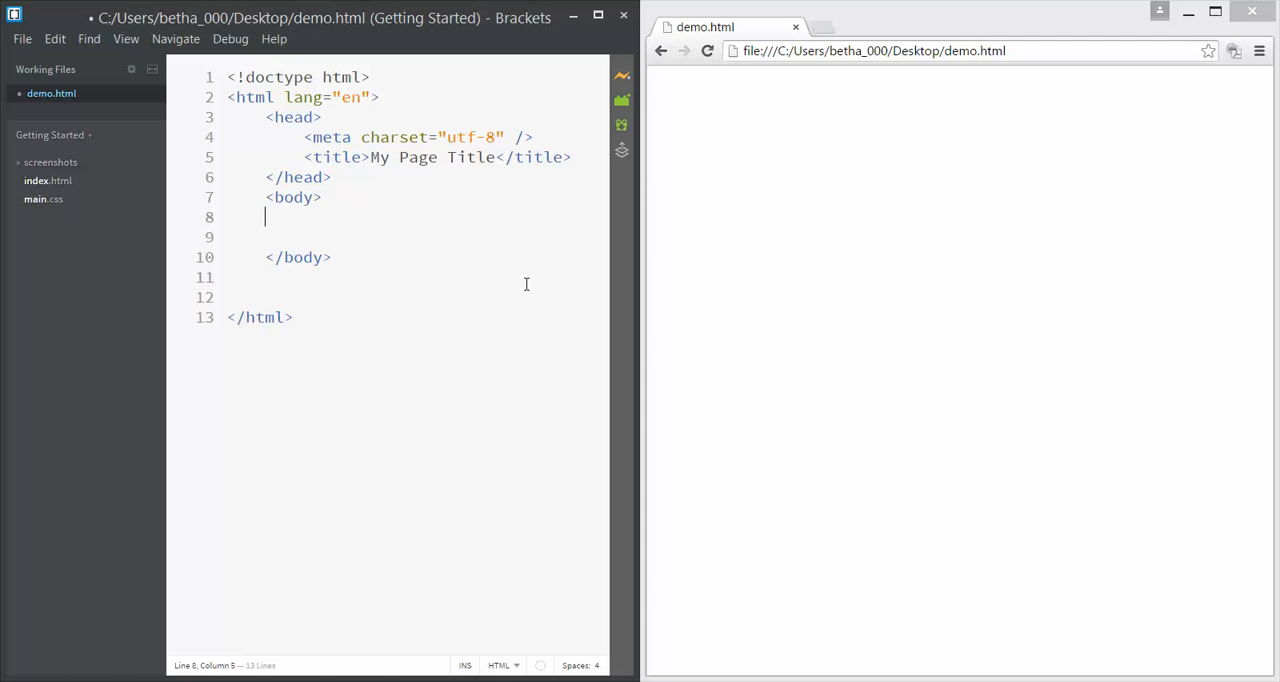
mouse_move(410, 204)
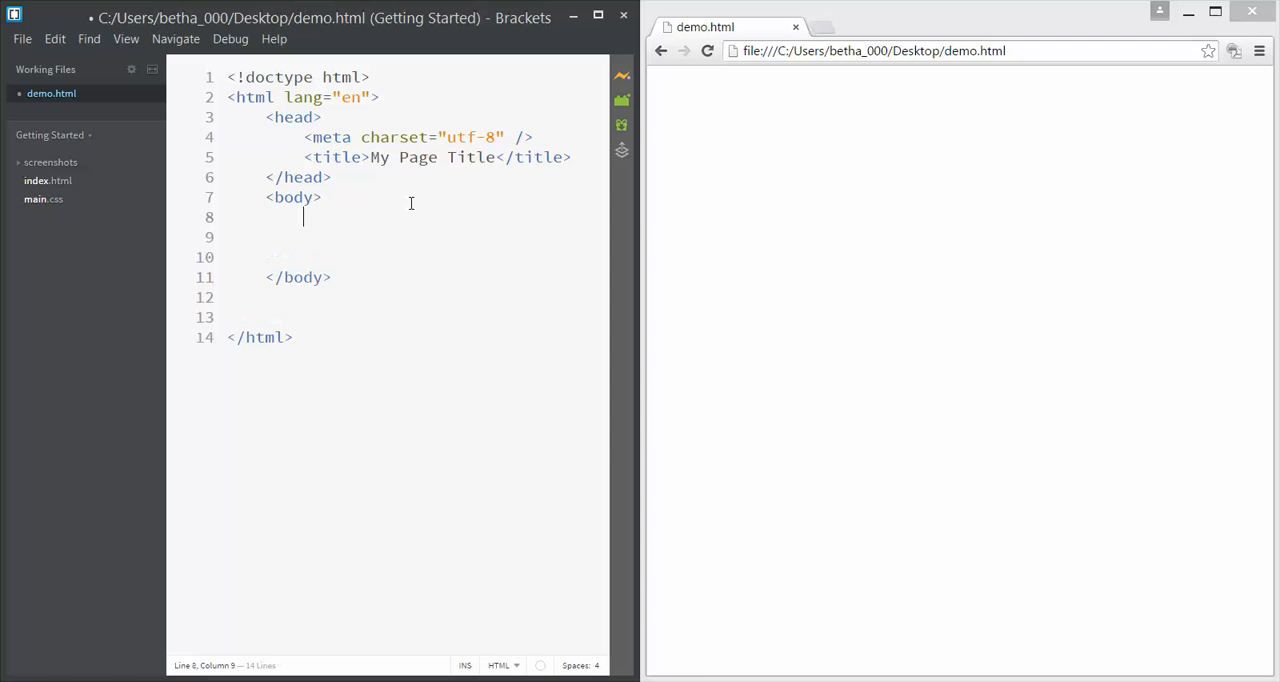
- Write <p>Hello there! This is my webpage!</p> inside the body and save to refresh the preview
text(<)
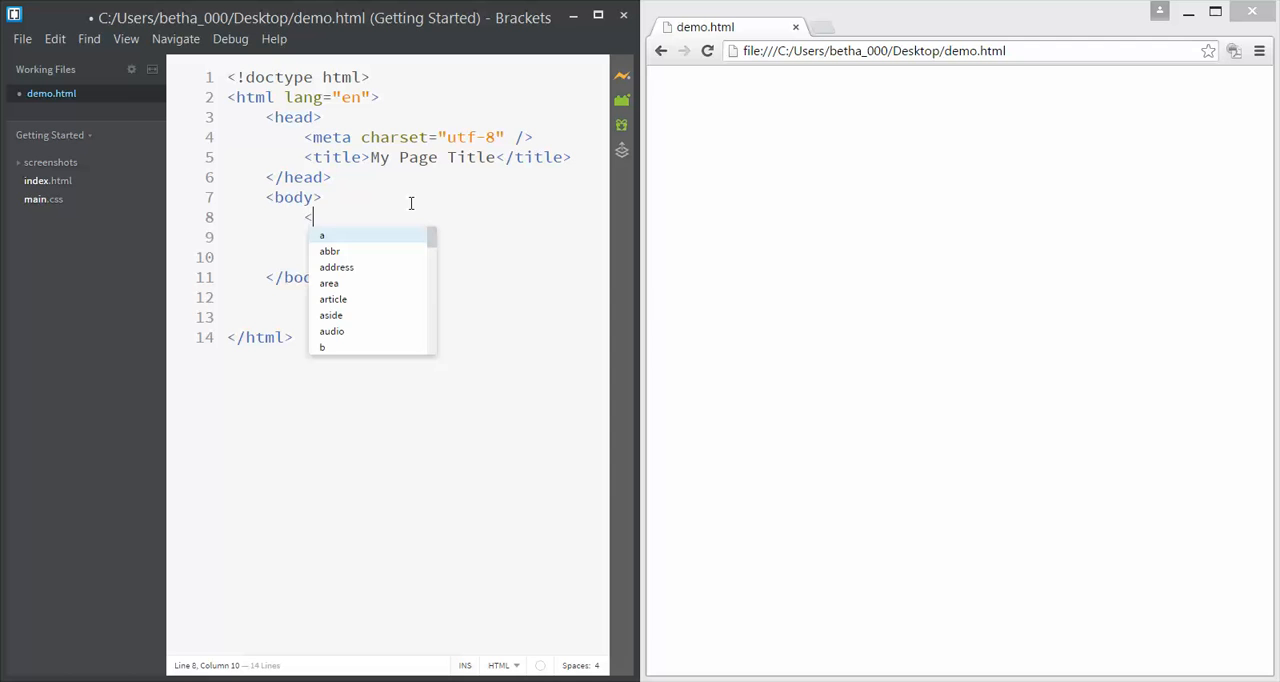
text(p></p>)
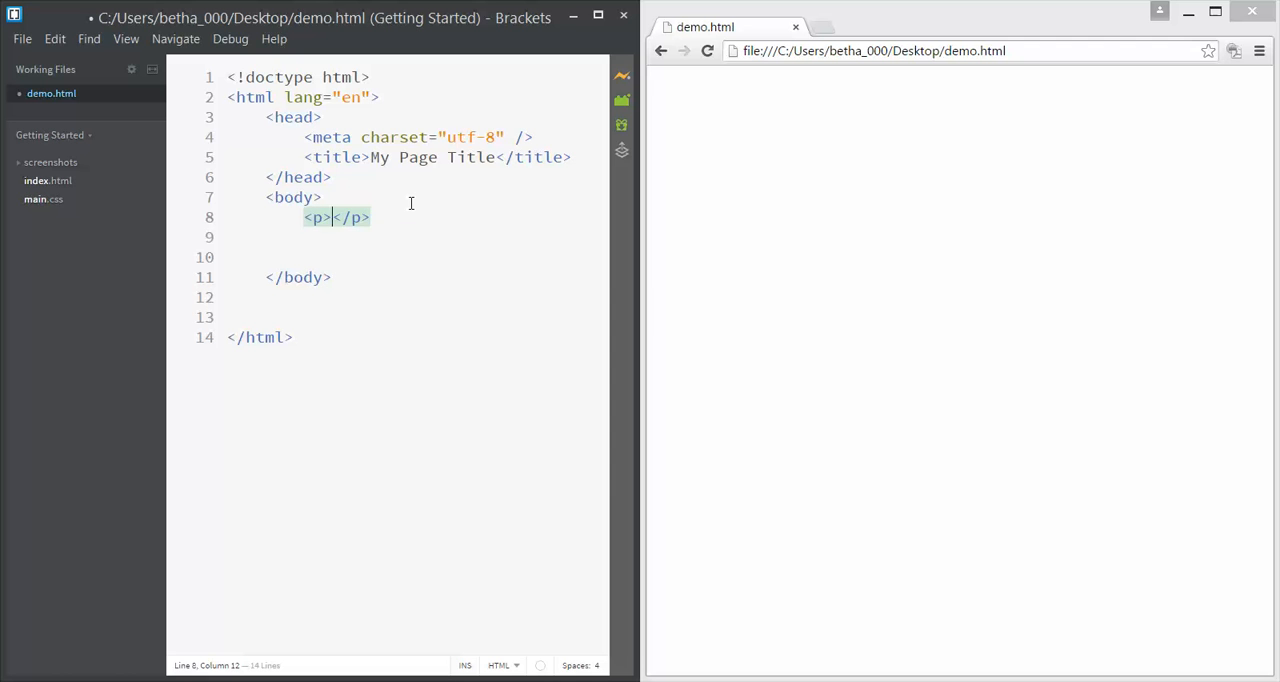
text(Hello there!)
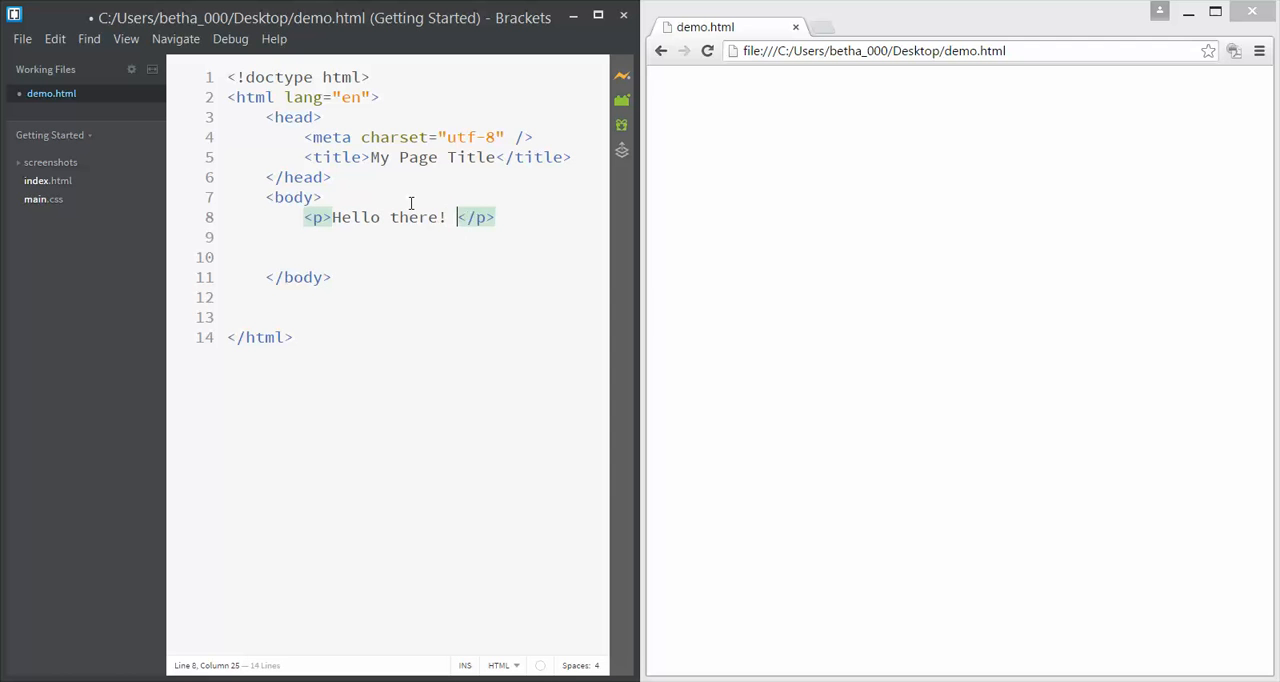
text(This is my webapge)
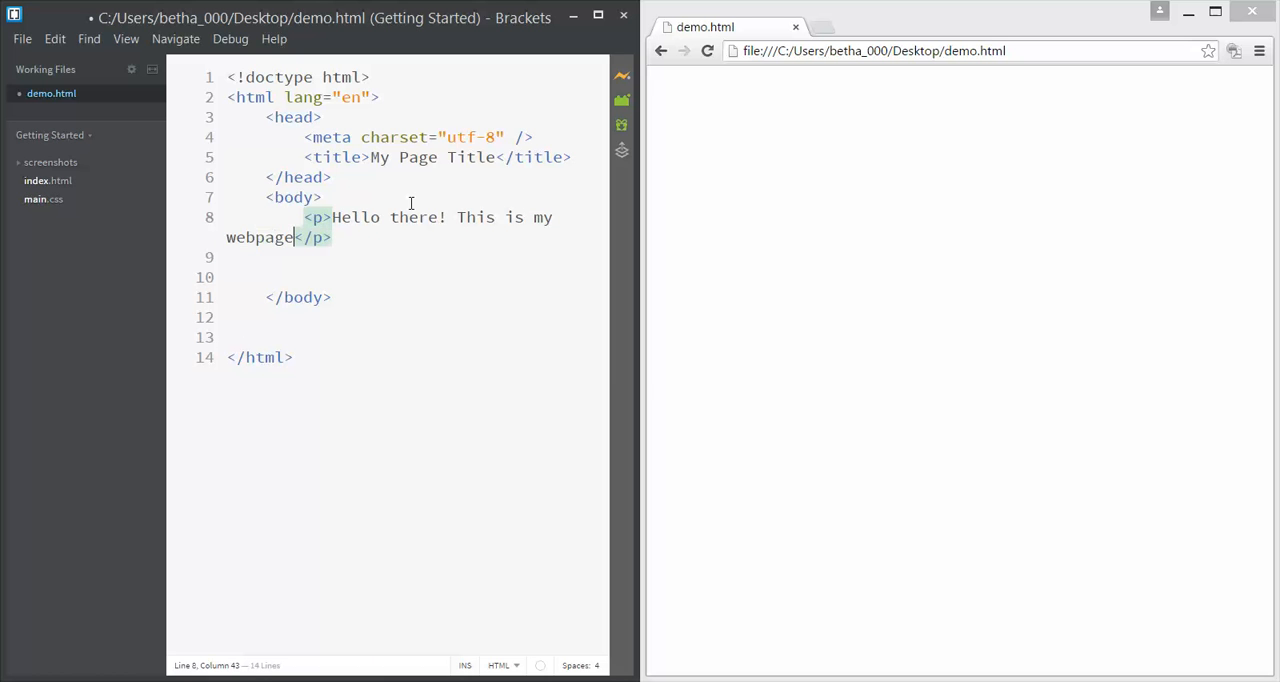
text(!)
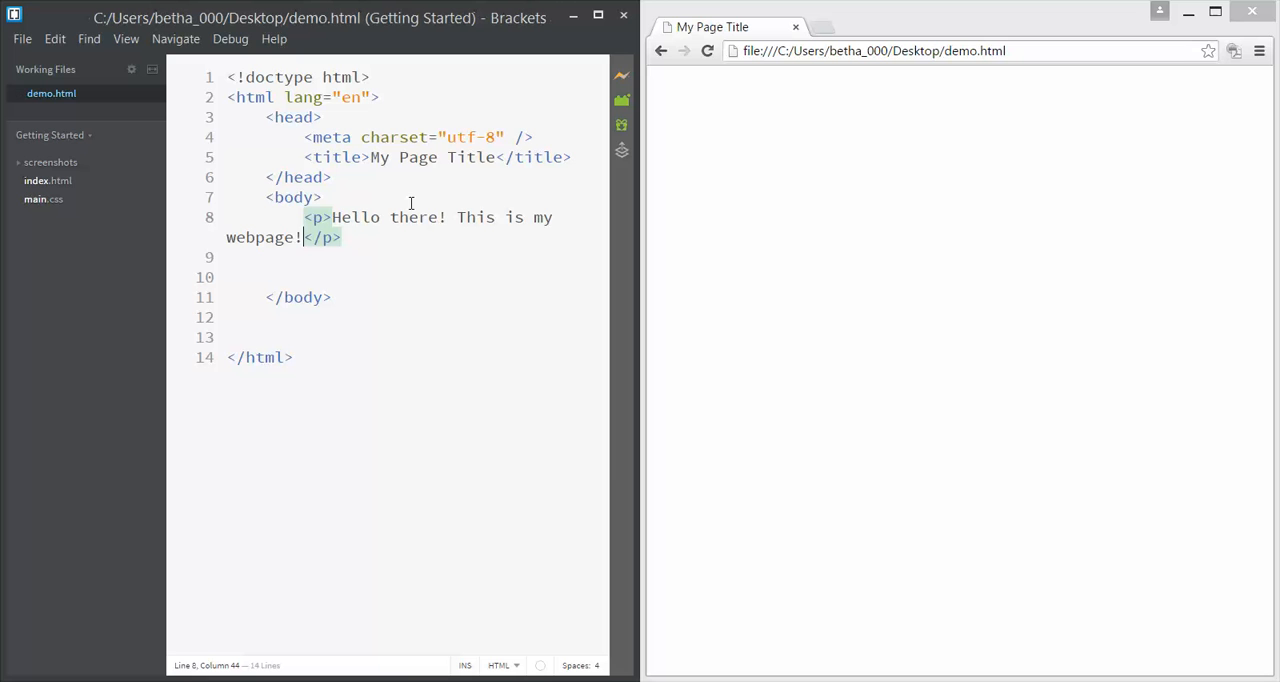
click(708, 50)
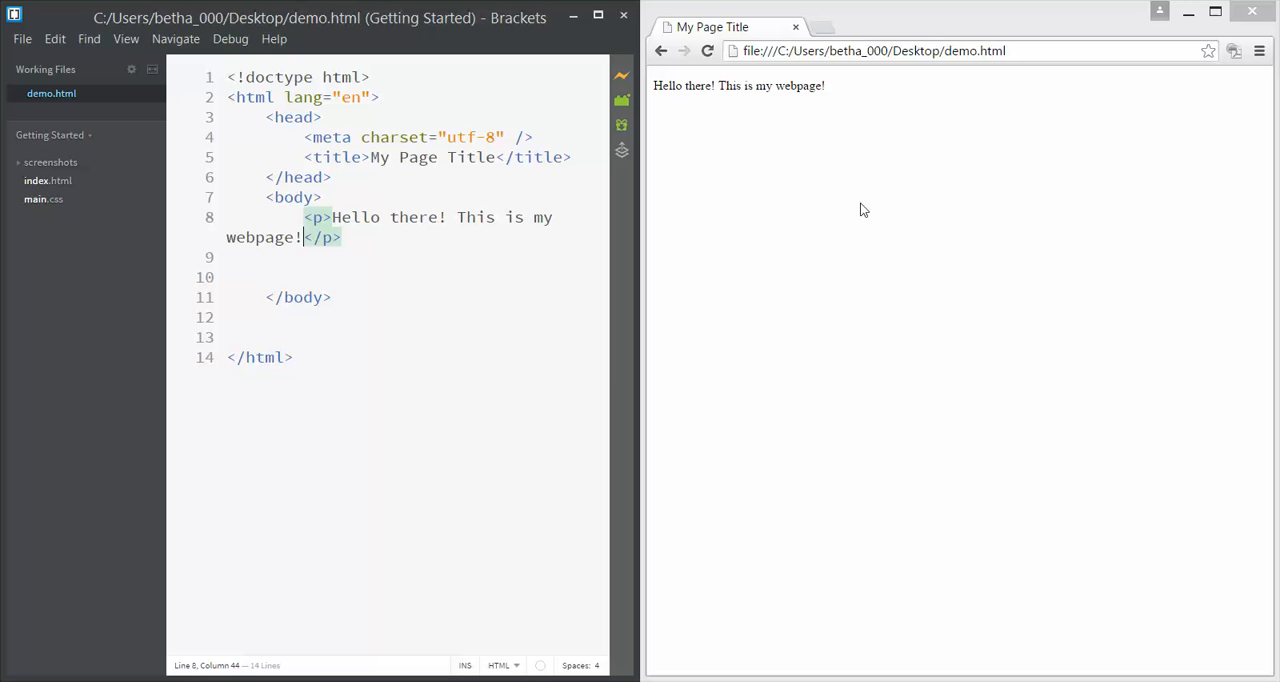
mouse_move(964, 264)
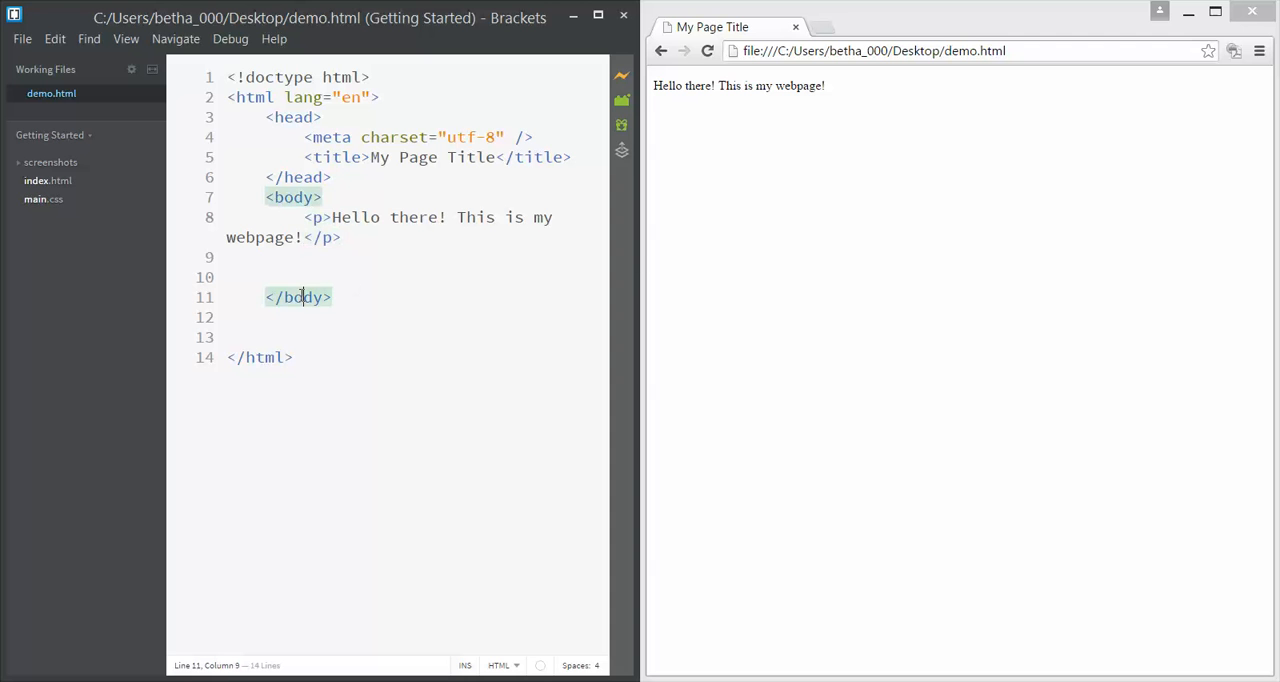
mouse_move(532, 224)
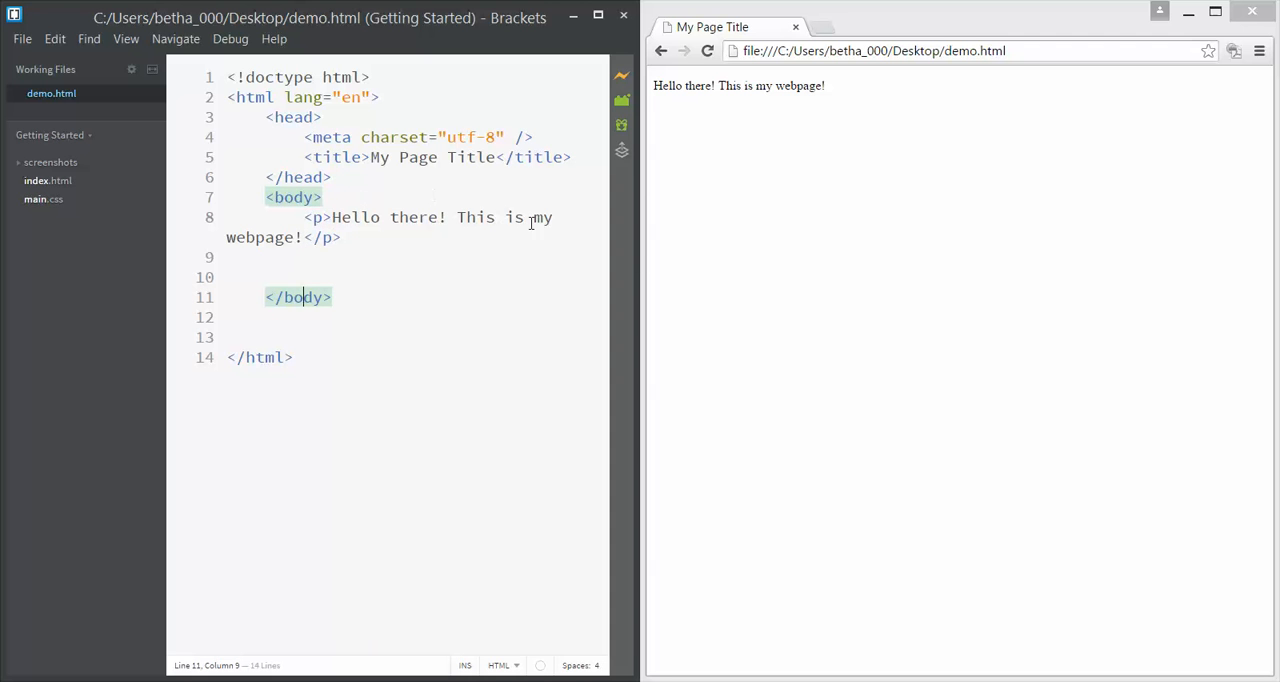
triple_click(738, 84)
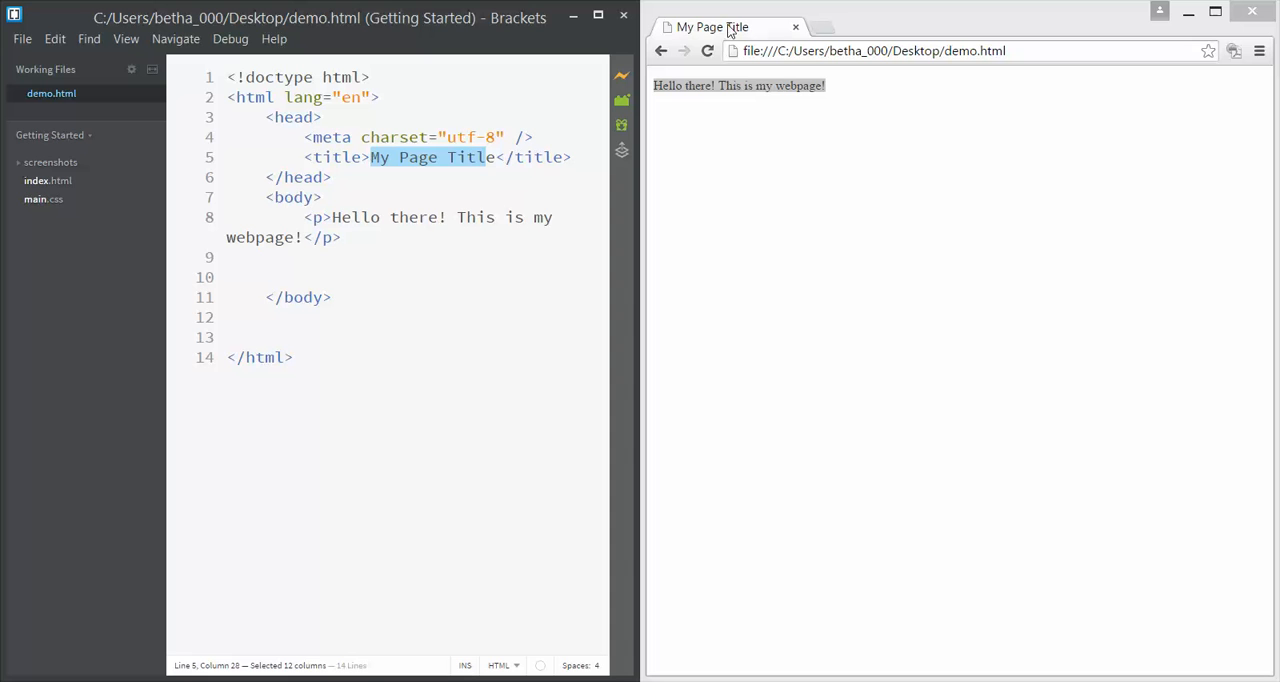
mouse_move(760, 28)
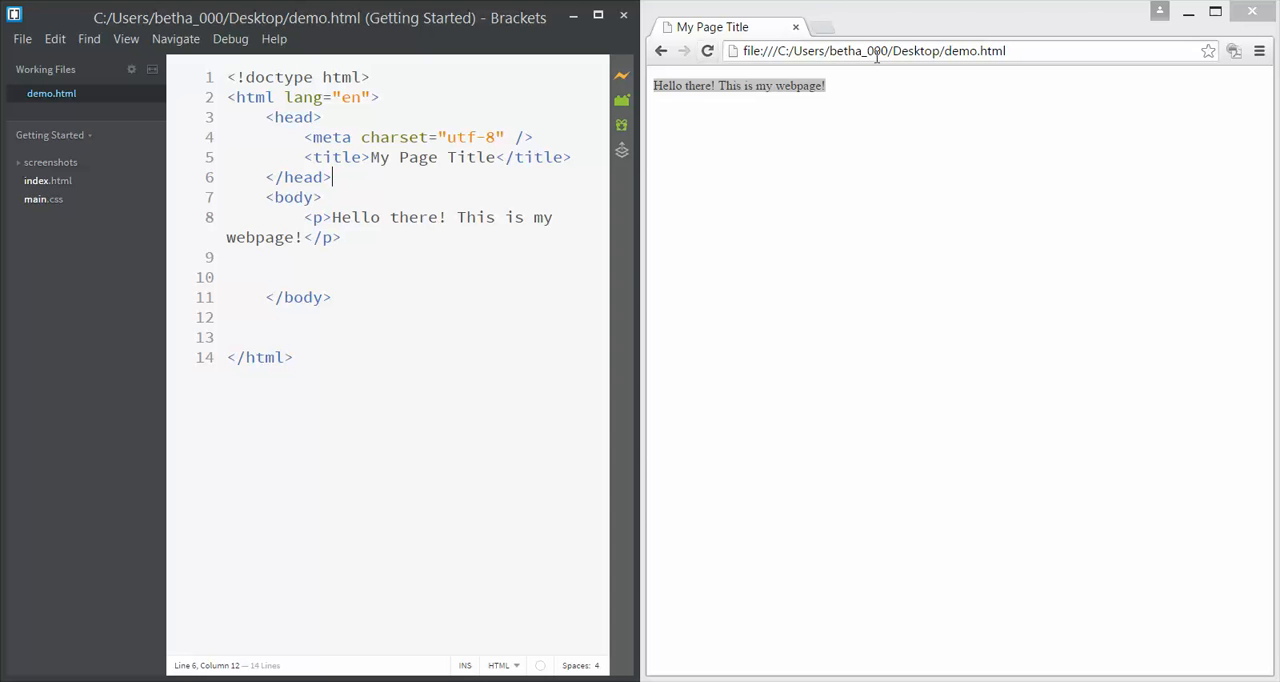
mouse_move(368, 372)
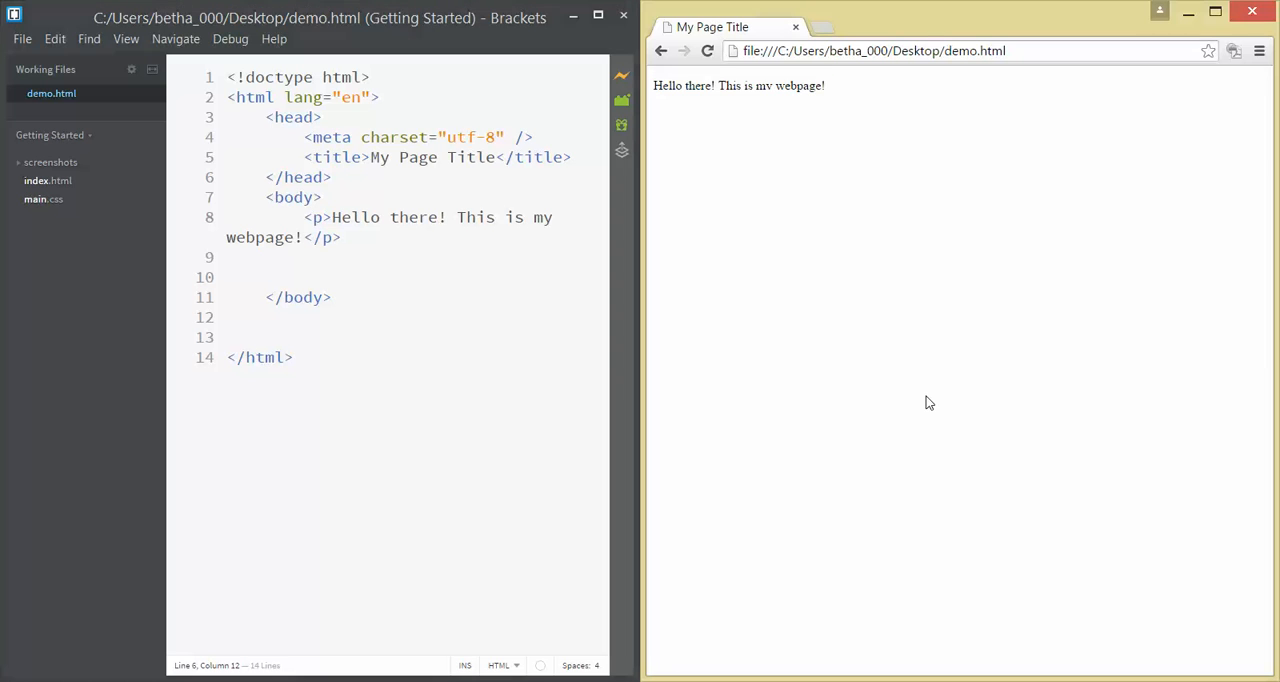
mouse_move(888, 268)
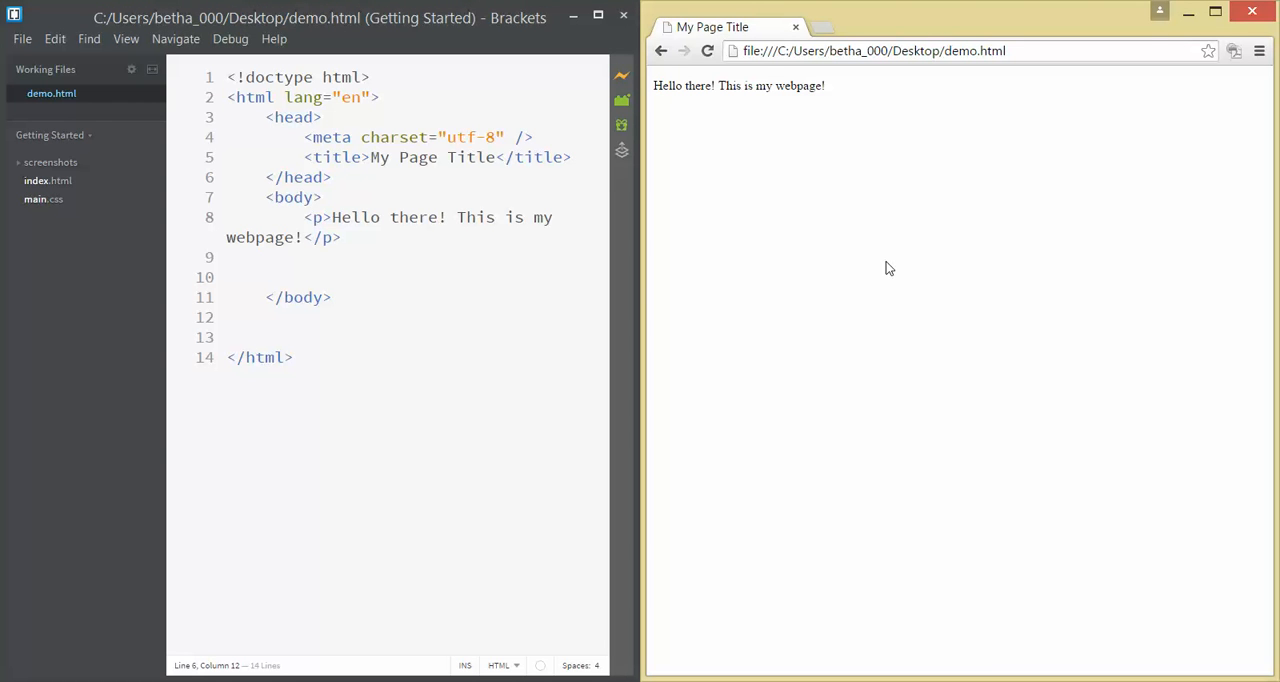